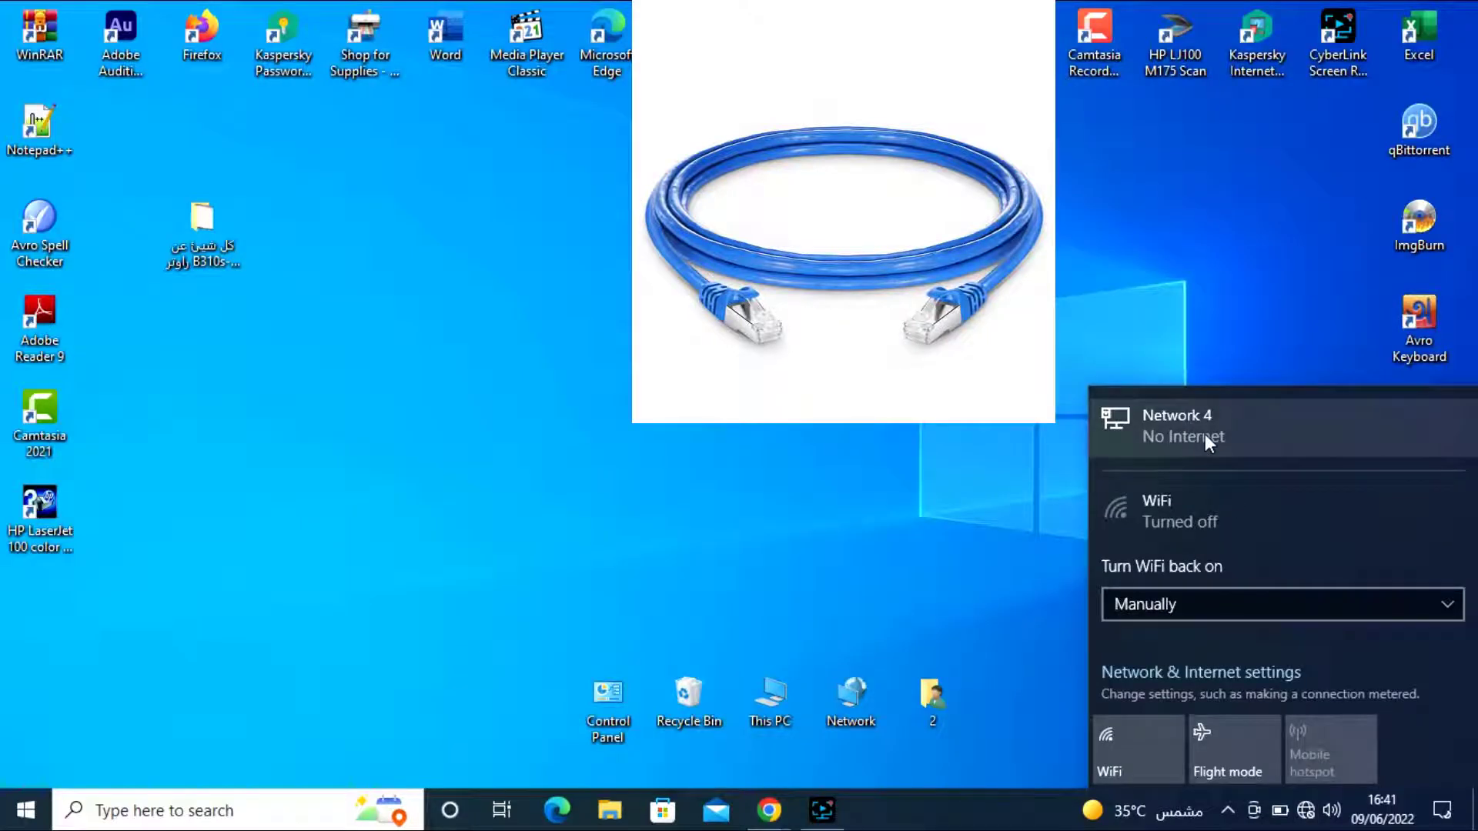
Check the wired network's No Internet status, close its settings, and launch the browser.
left_click(1199, 673)
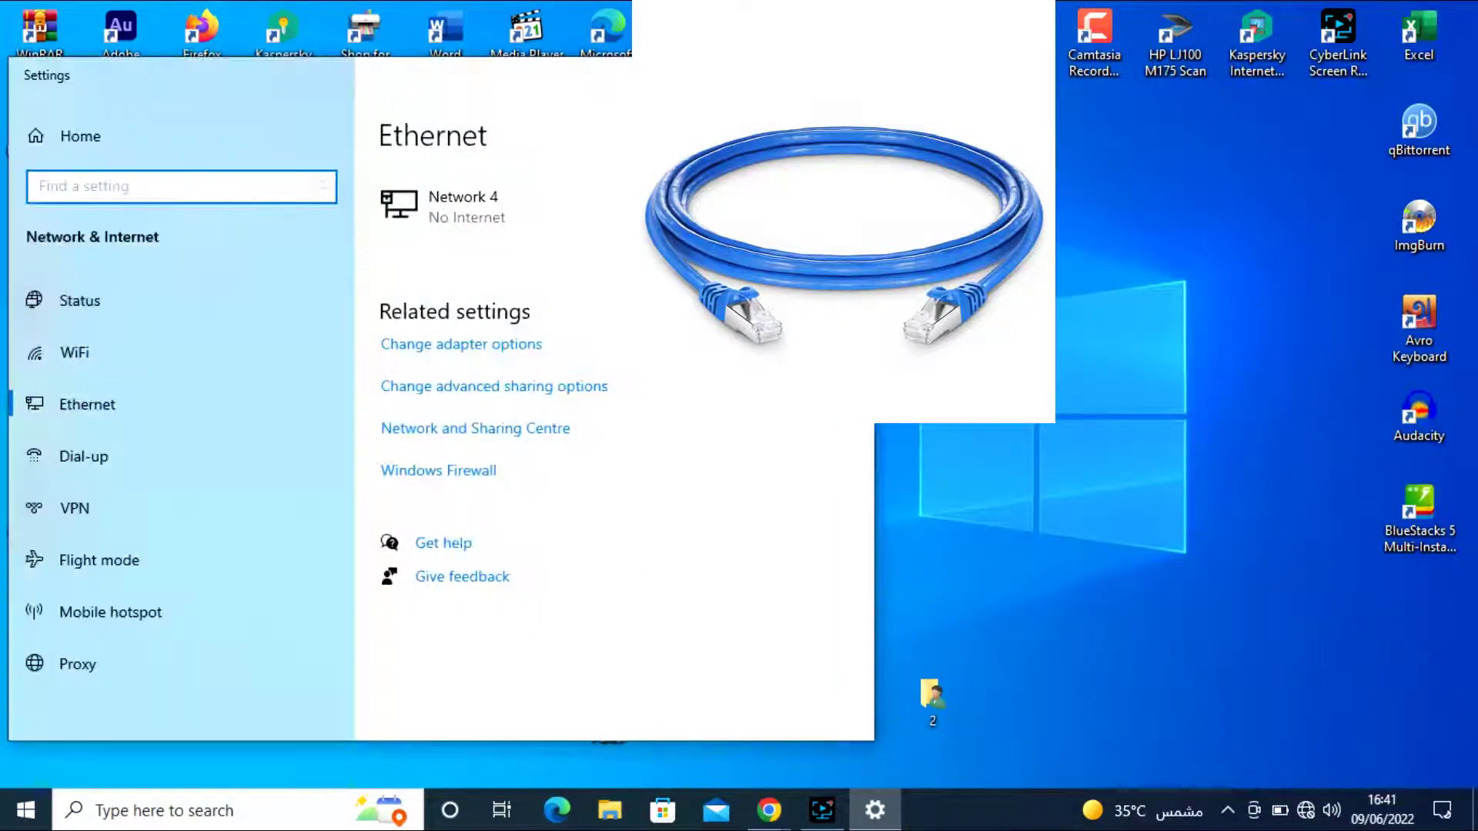
left_click(871, 810)
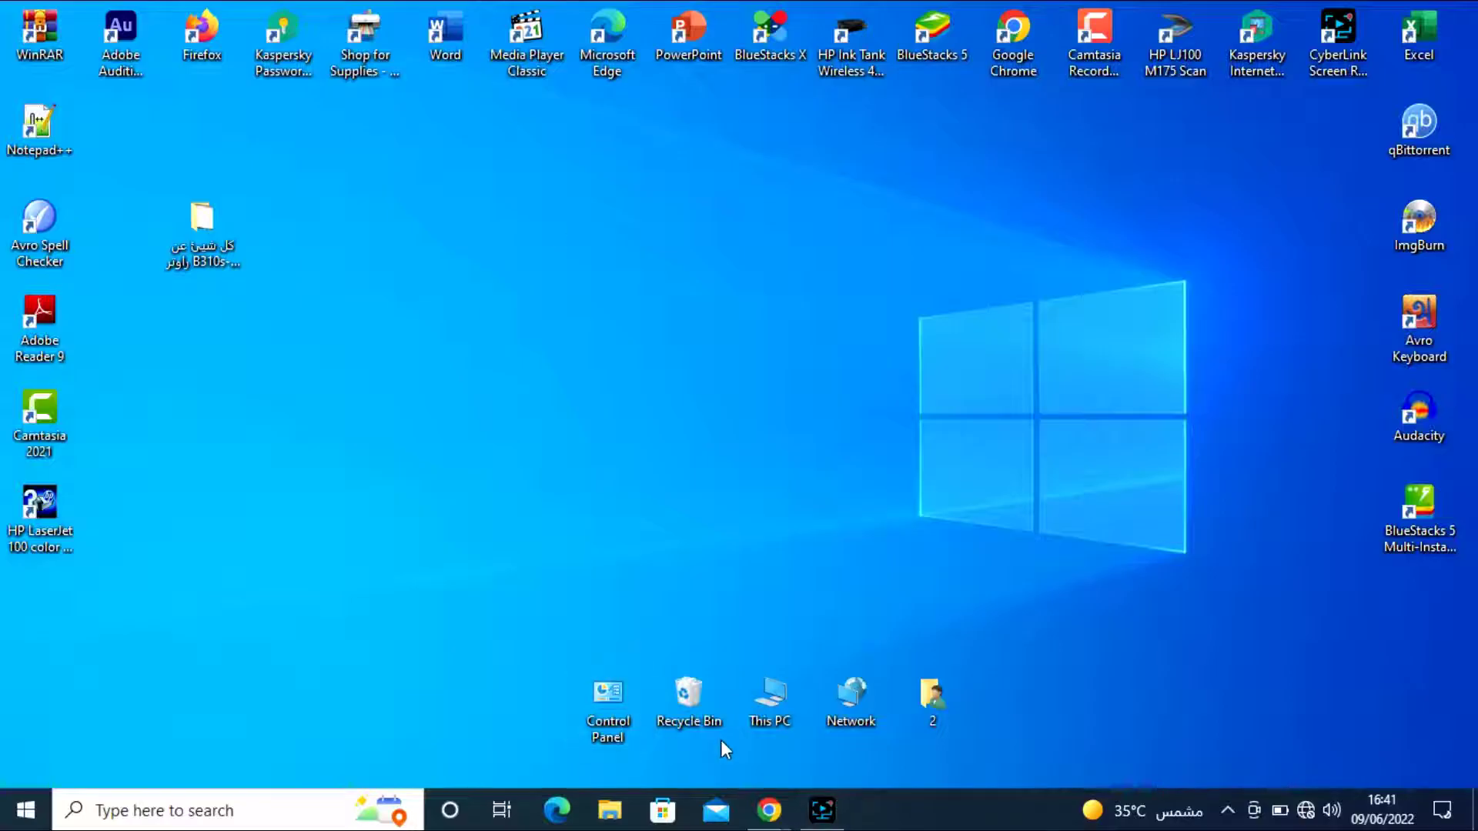
left_click(769, 810)
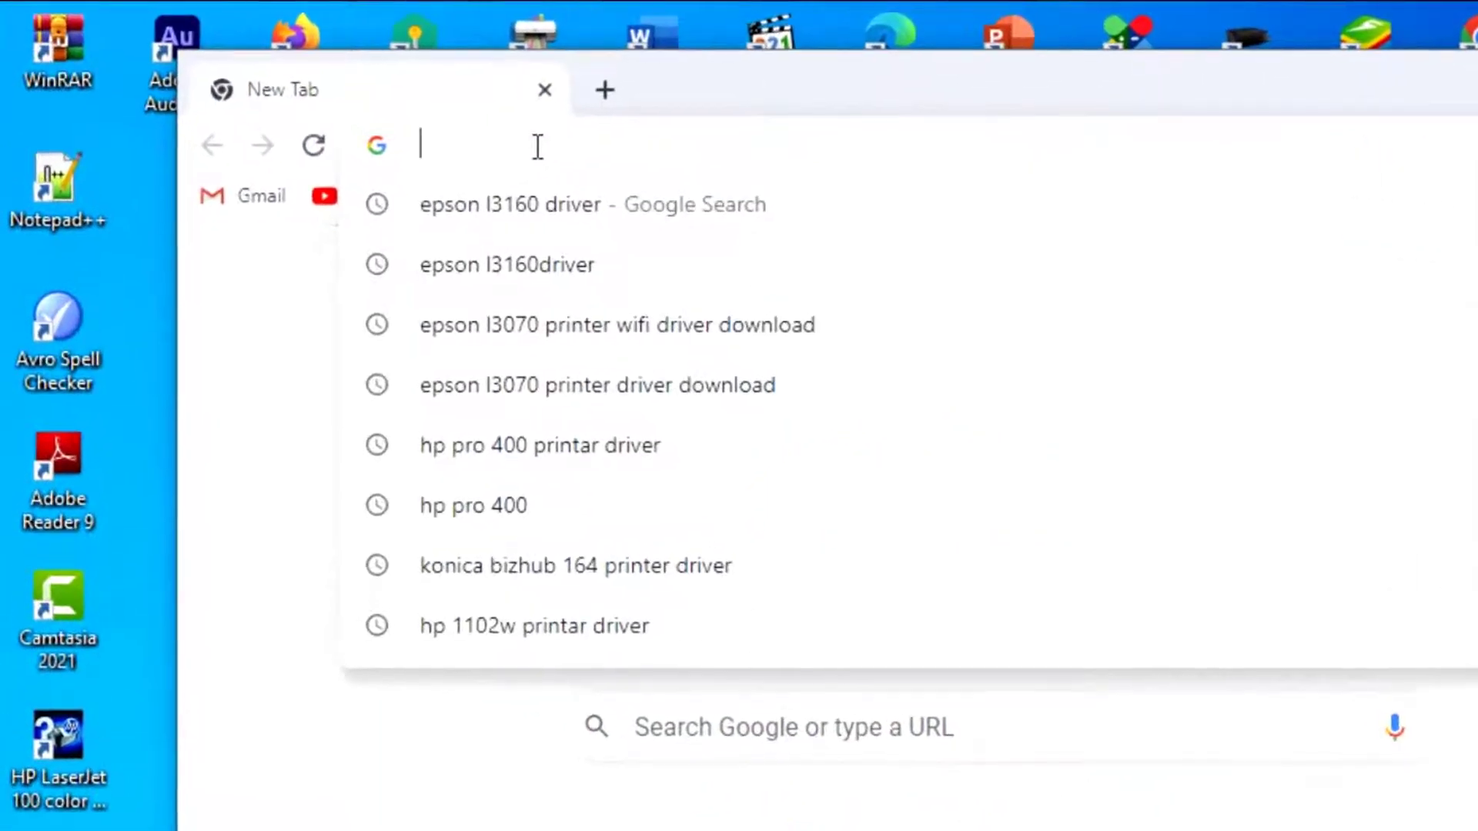
Load the router admin at 192.168.8.1 and continue past the SIM warning to its home page.
type("192")
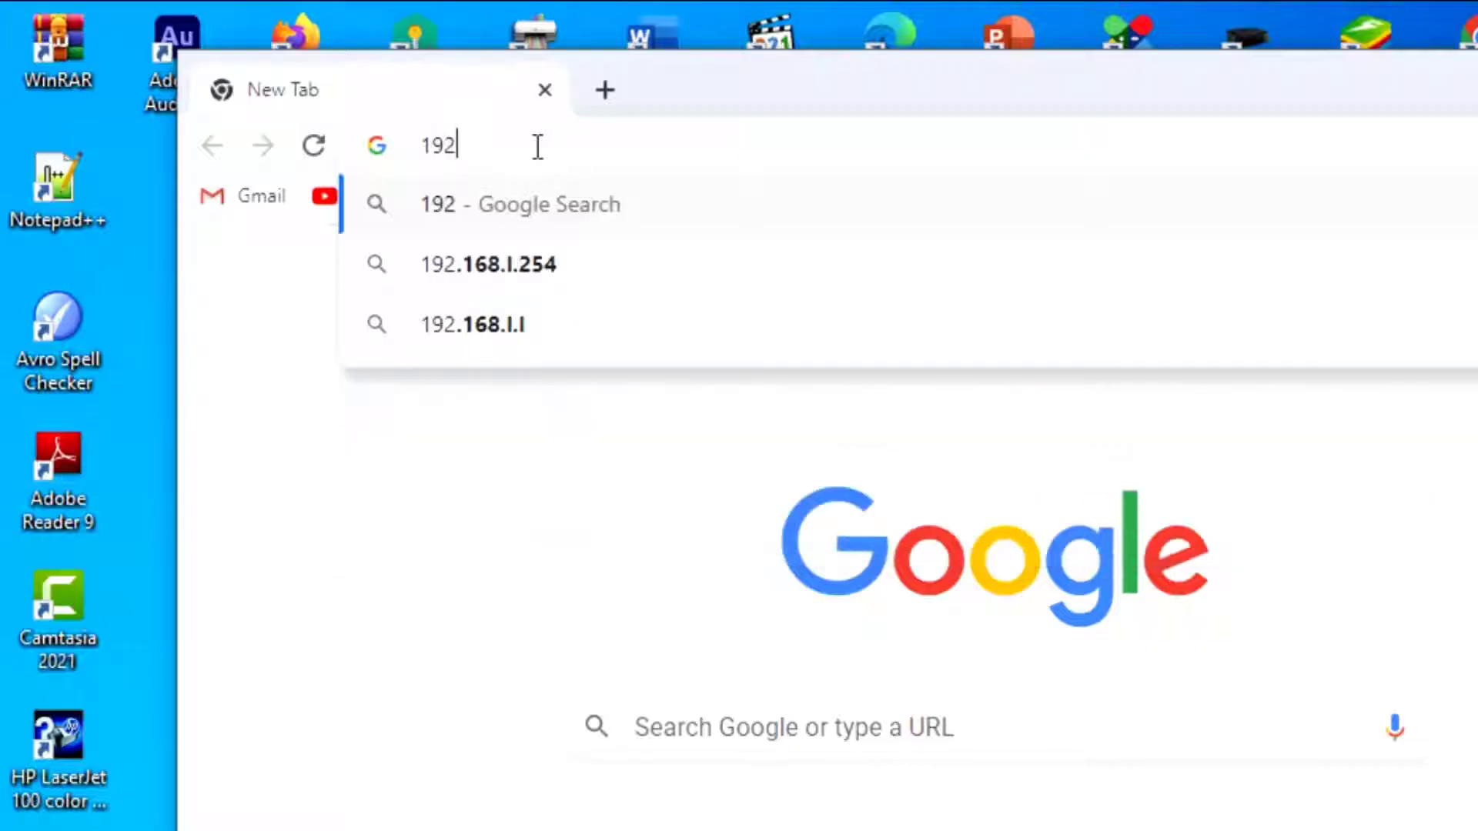
type(".168.8.1/html/nocard.html?index")
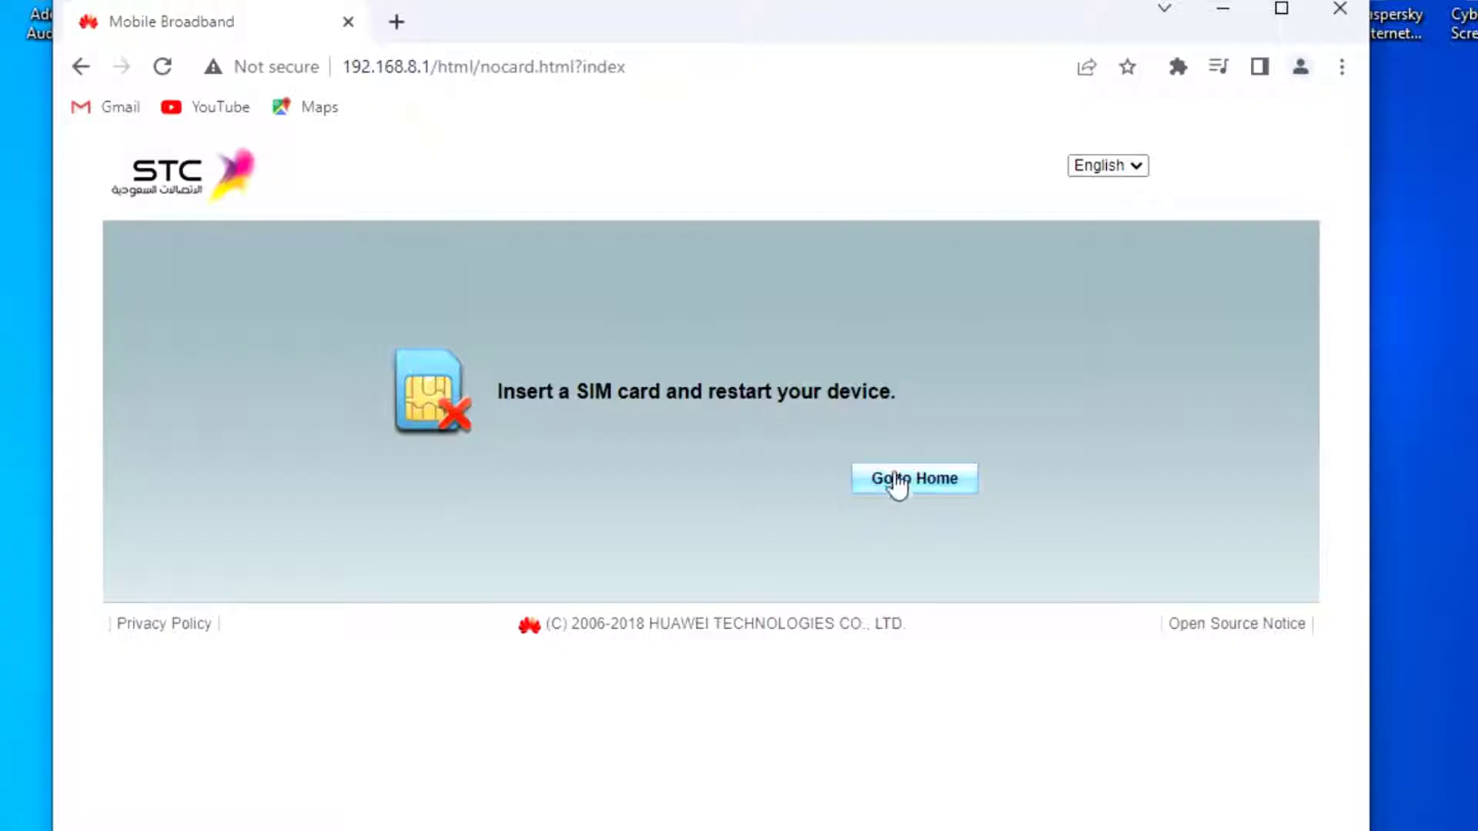
left_click(912, 479)
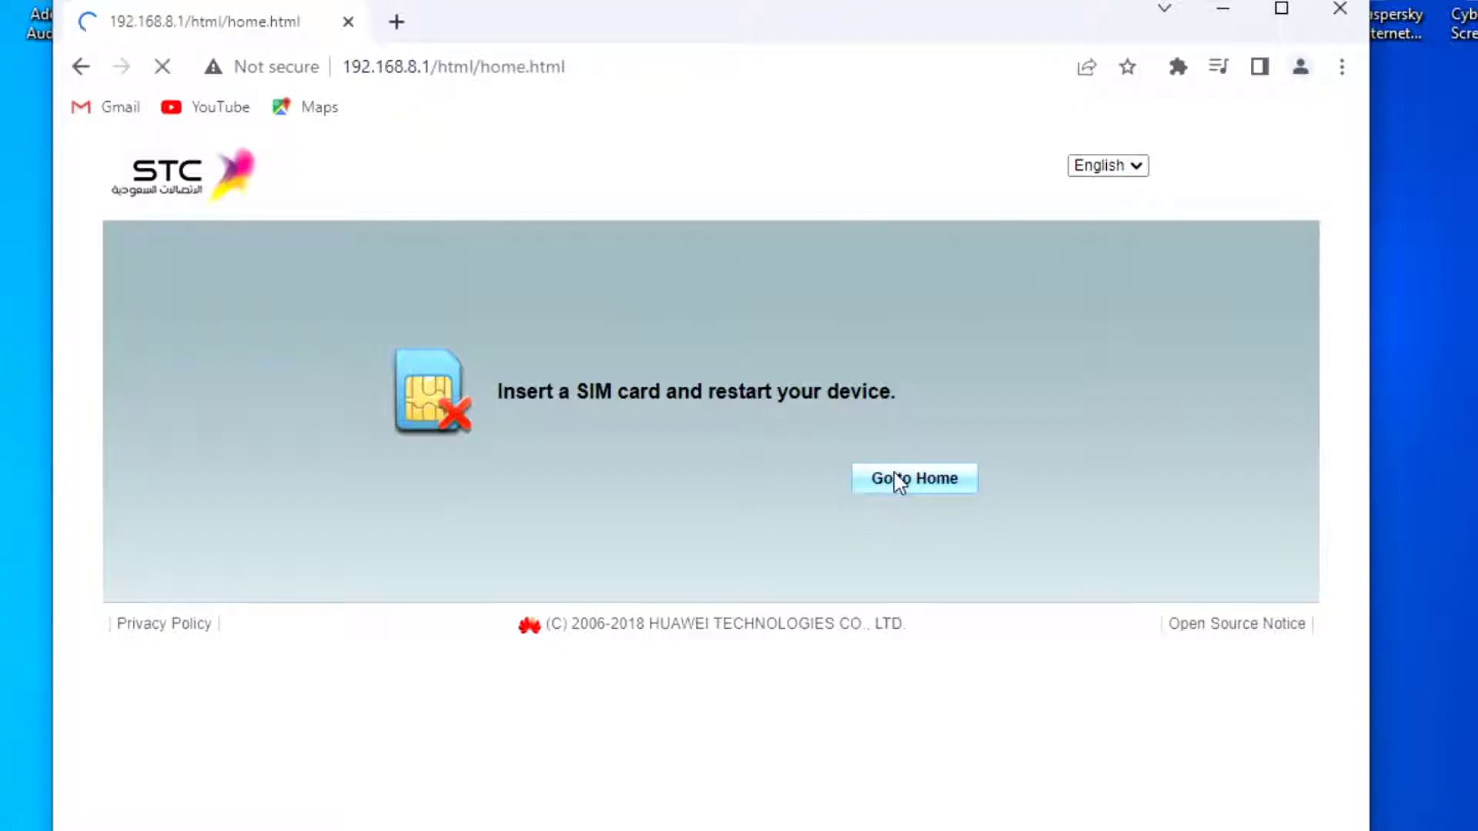
left_click(913, 478)
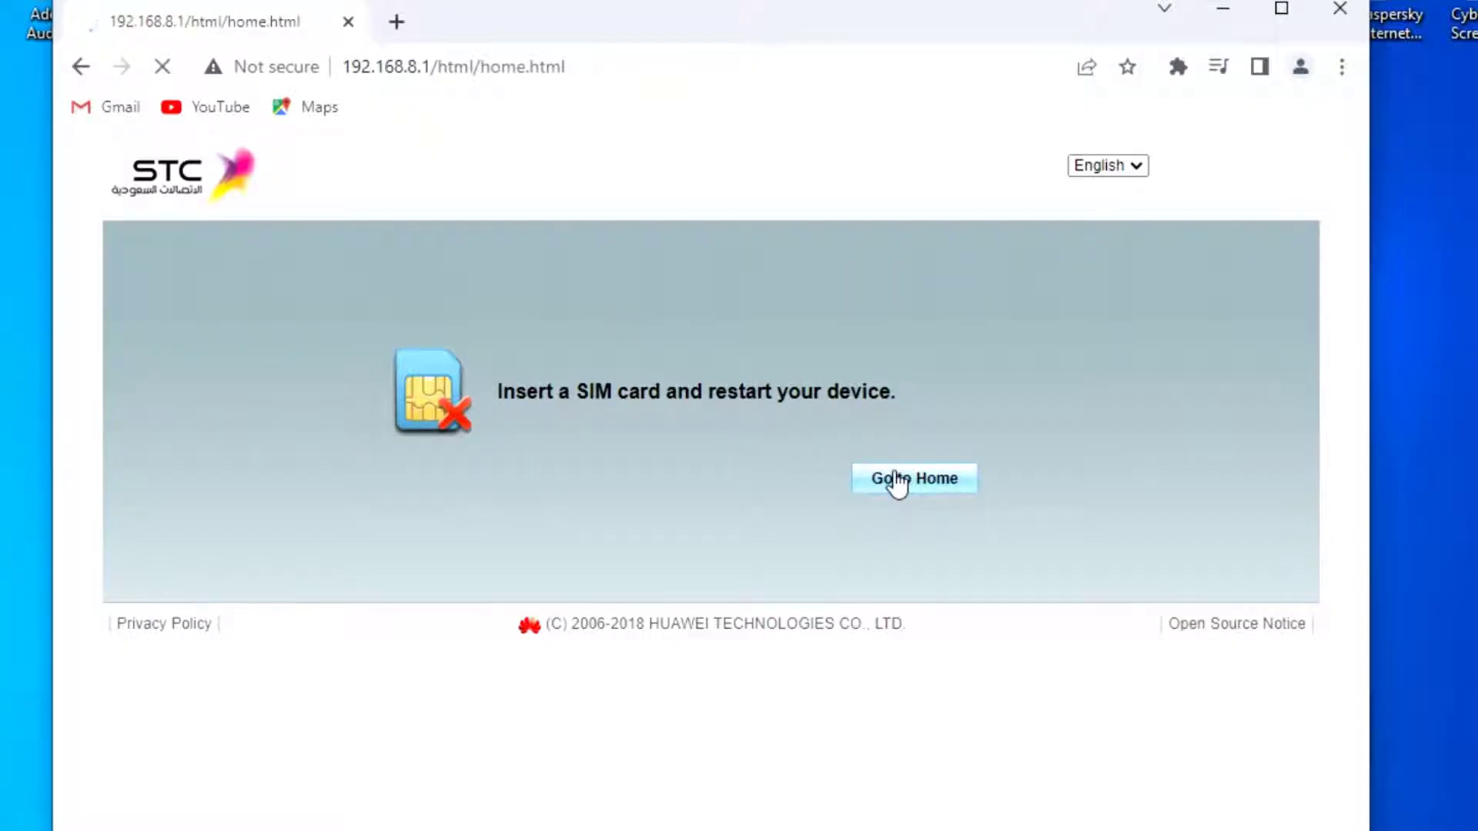
left_click(912, 479)
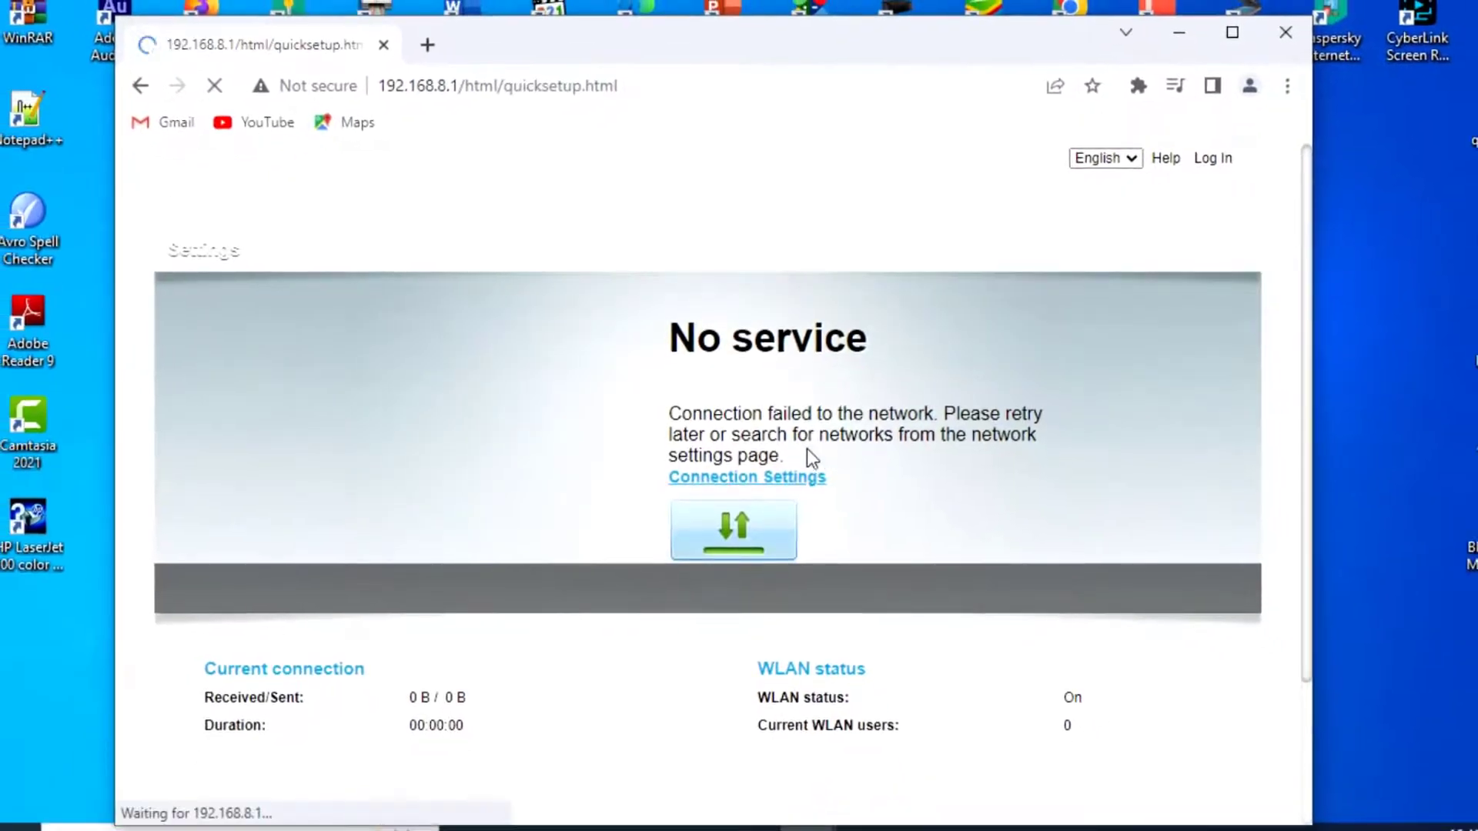
Scroll the No service status page and bring up the setup login prompt.
scroll("down", 3)
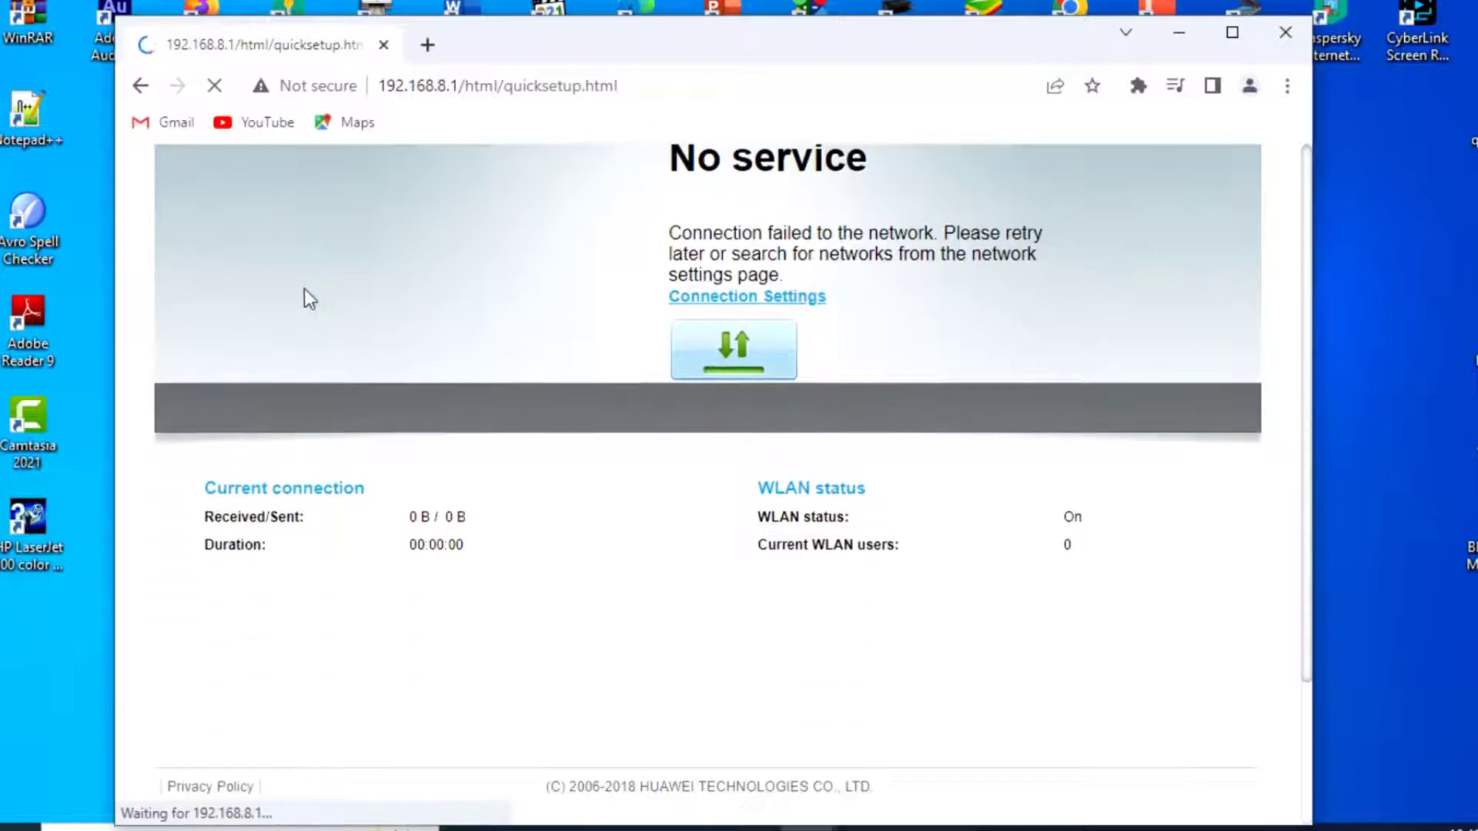
left_click(732, 349)
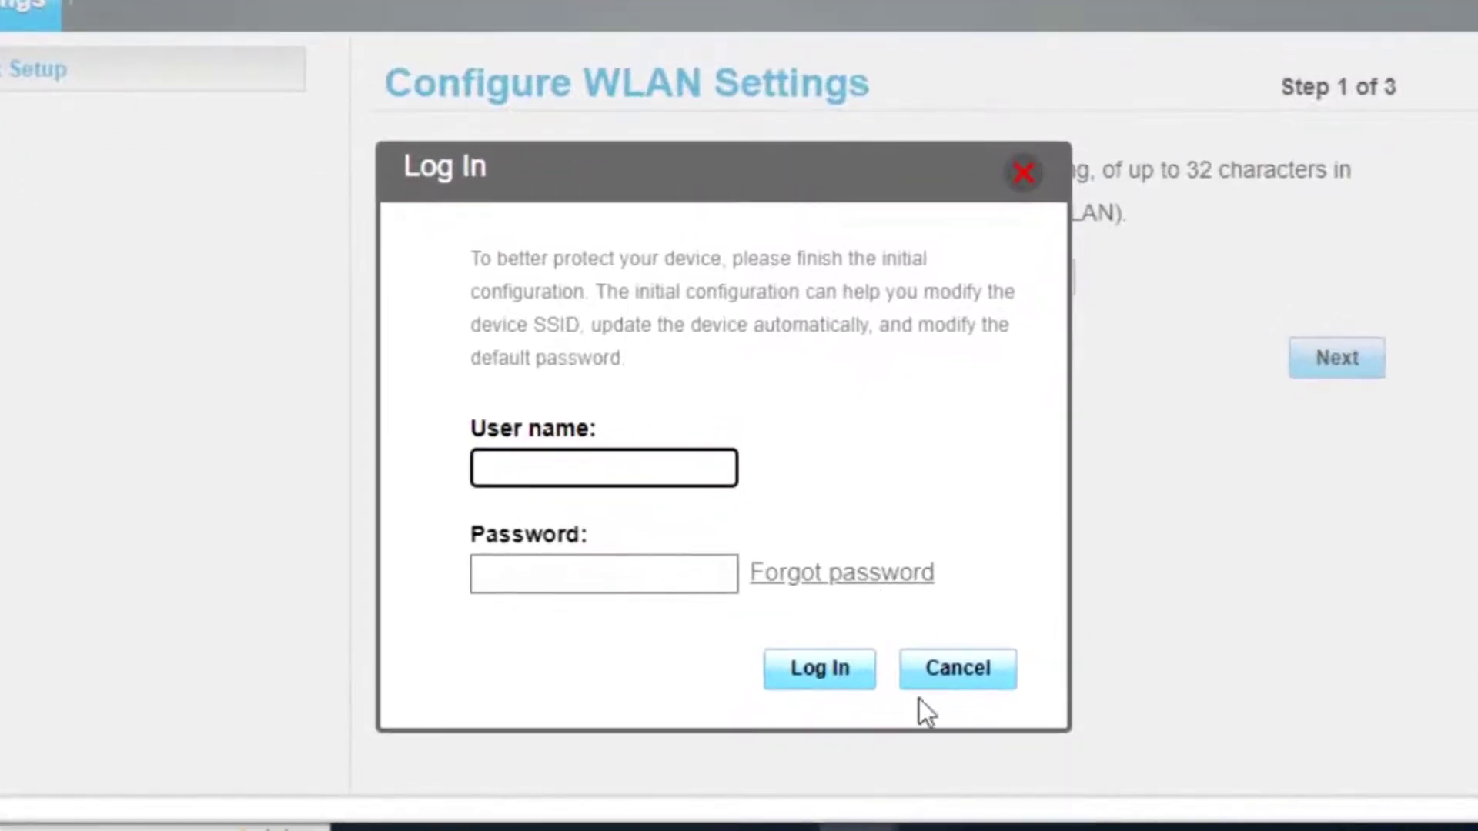
Sign in as admin to reach Quick Setup's WLAN settings step.
type("a")
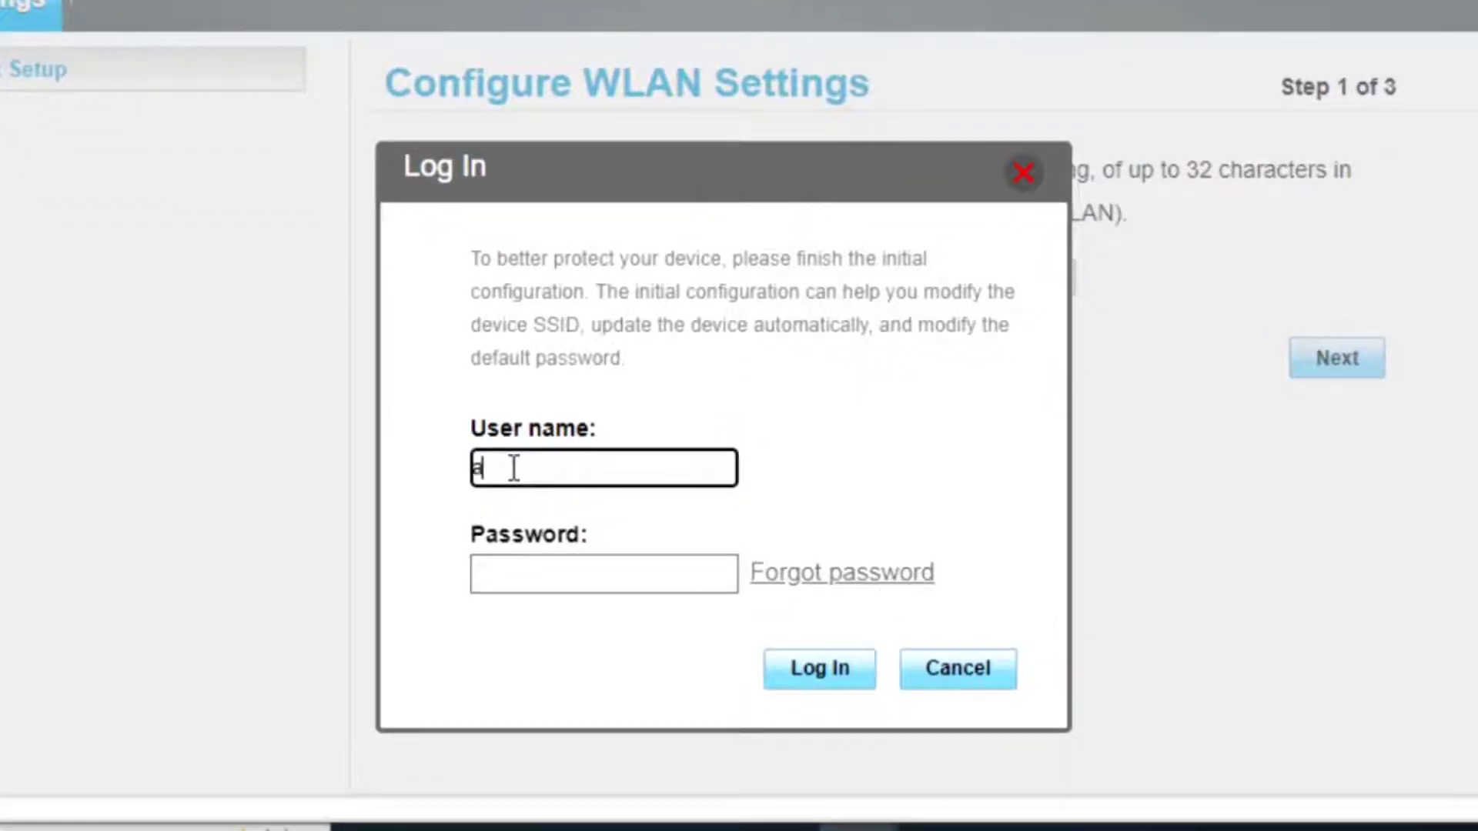
type("dmin")
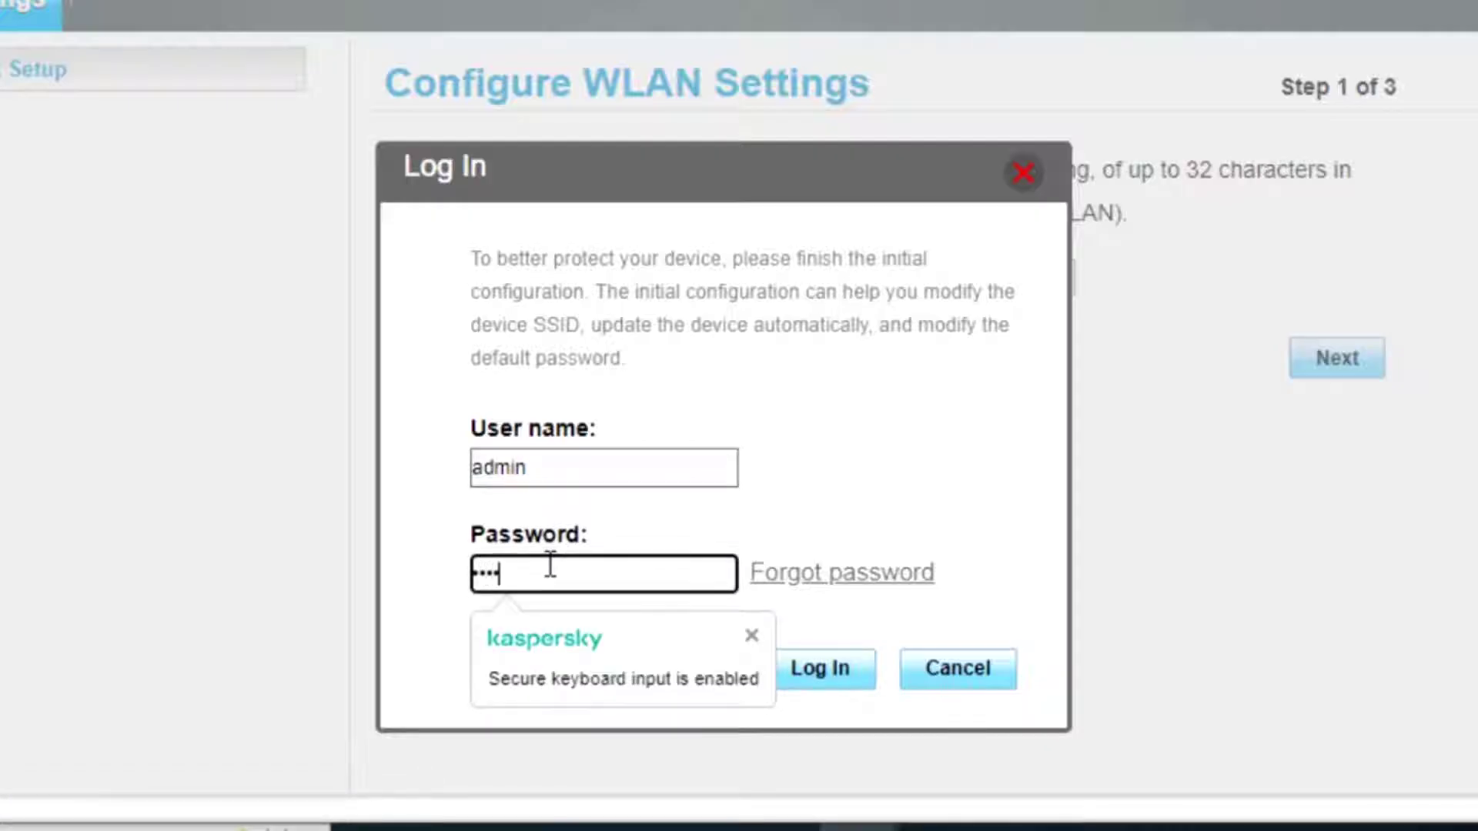
left_click(817, 670)
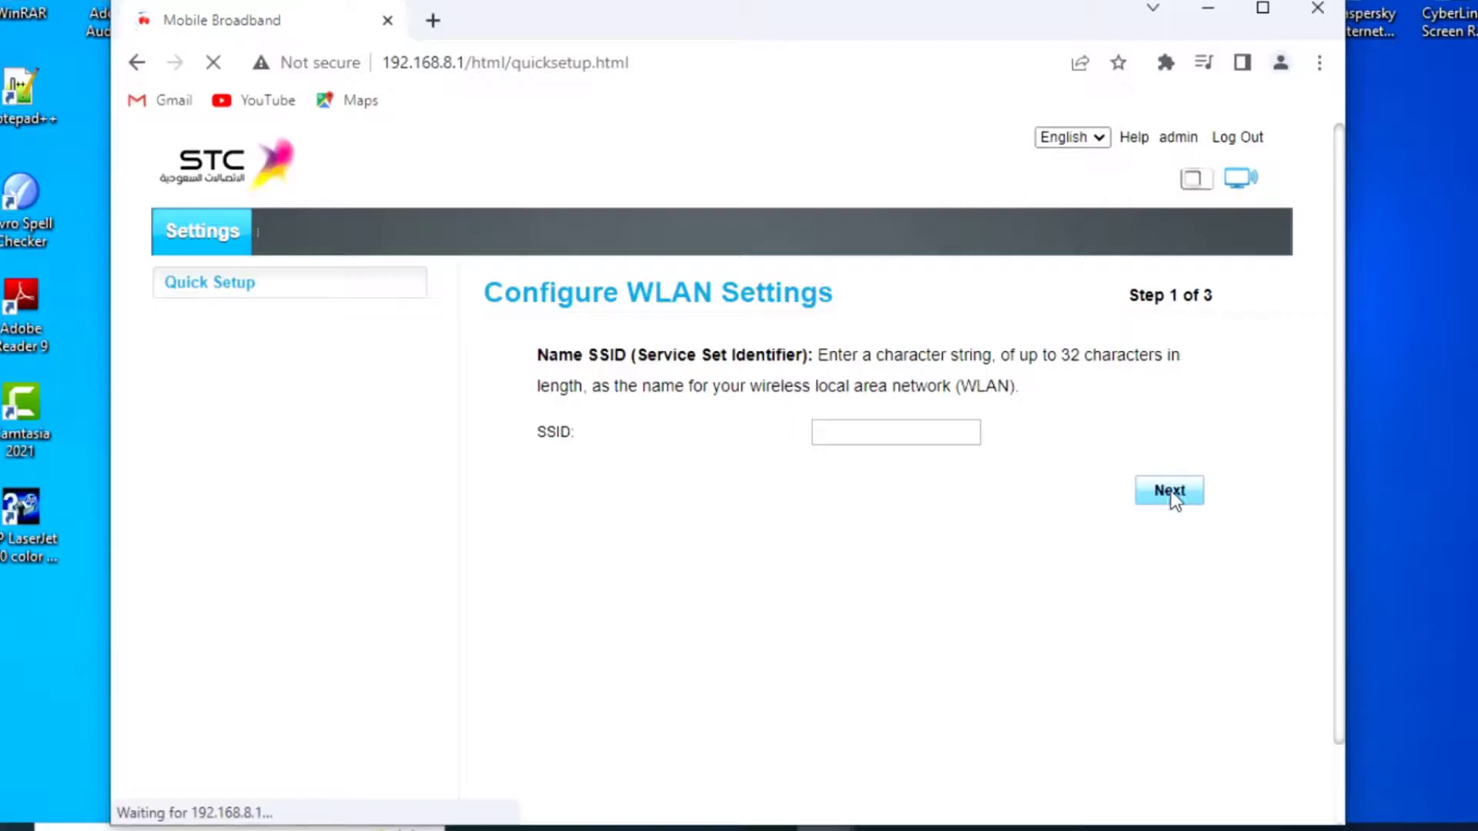
Keep the existing SSID and choose manual updates in Quick Setup.
left_click(1169, 490)
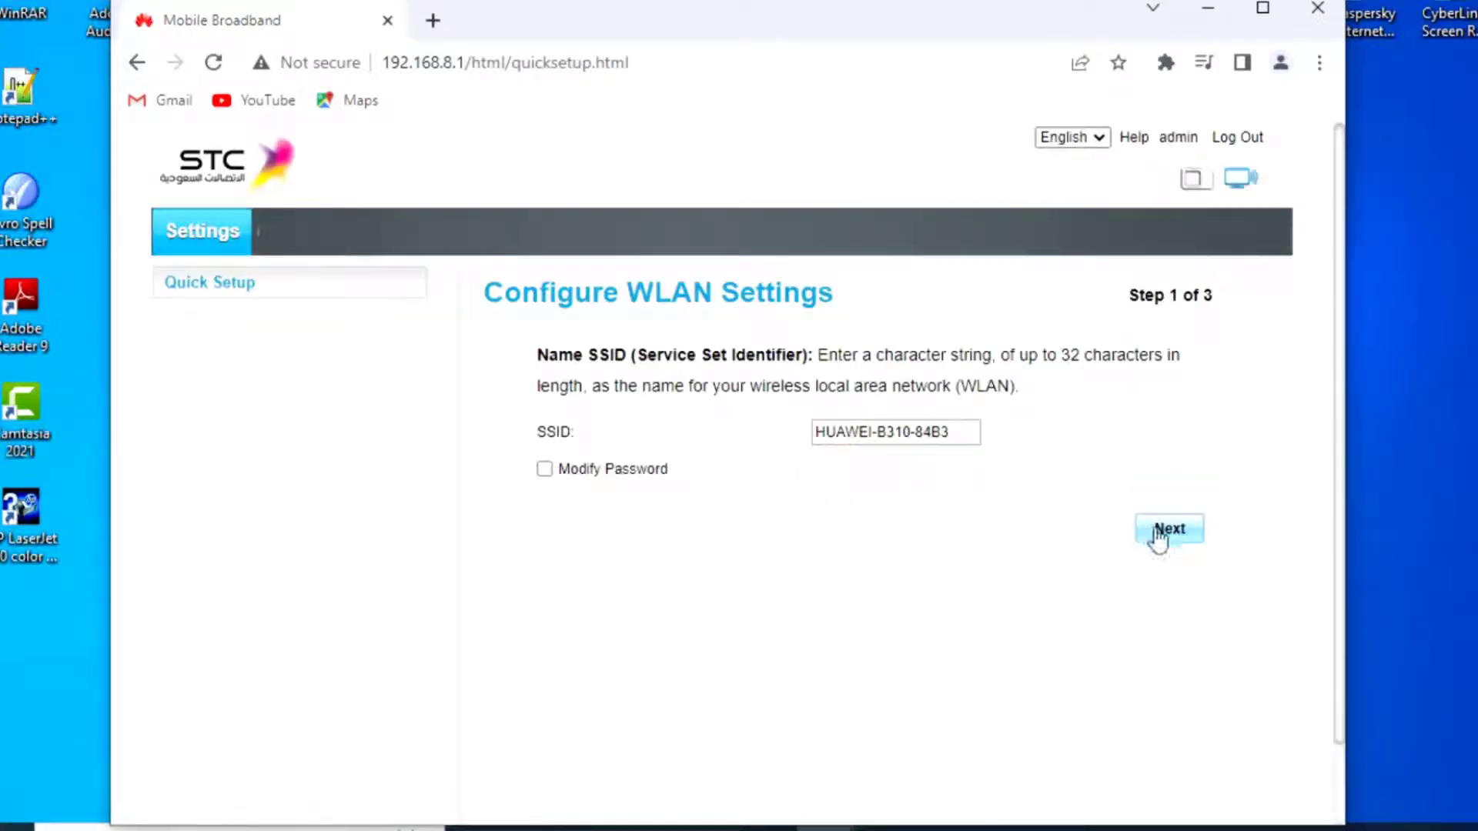
left_click(1169, 528)
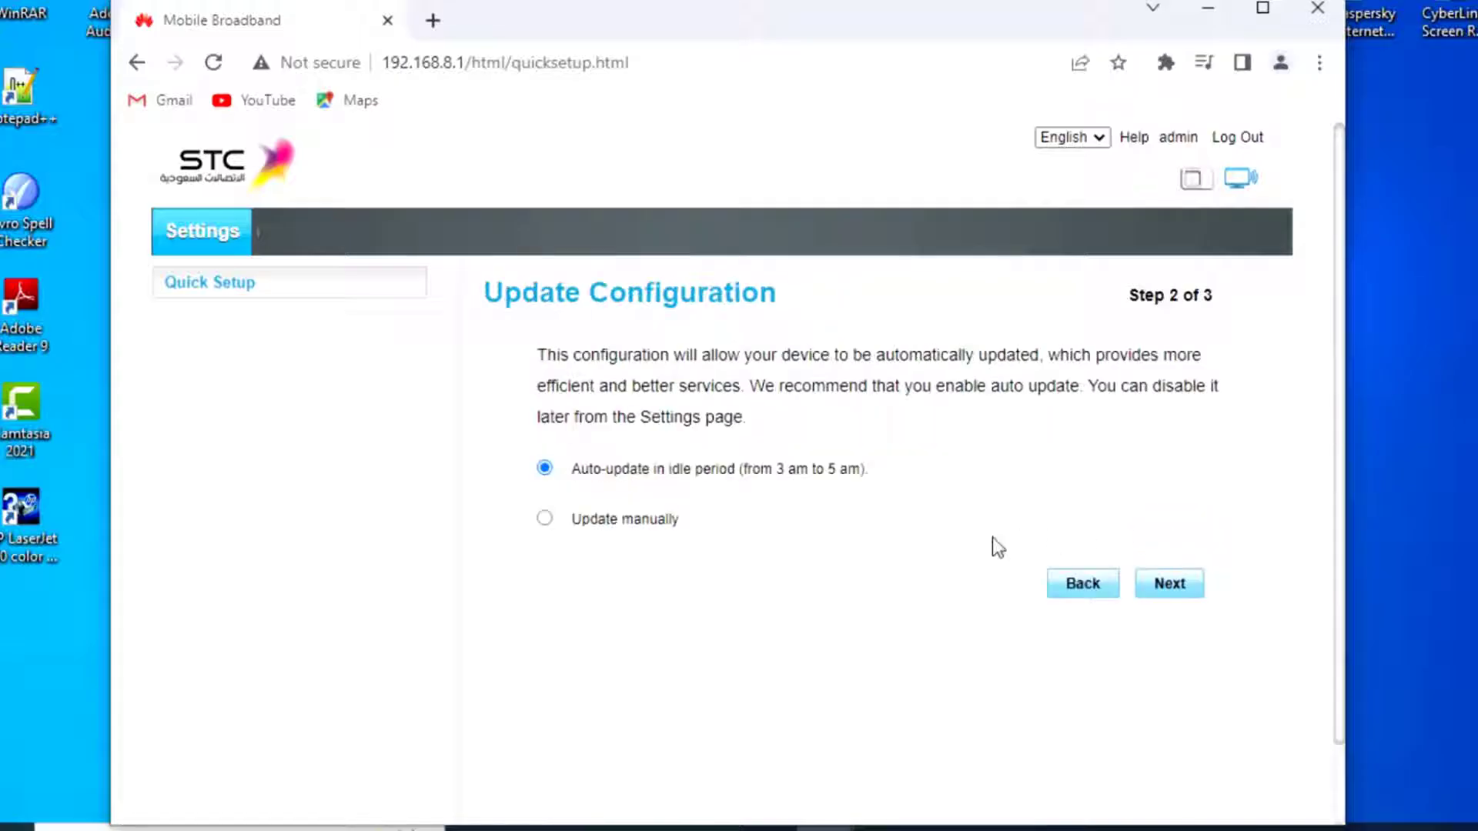
left_click(545, 518)
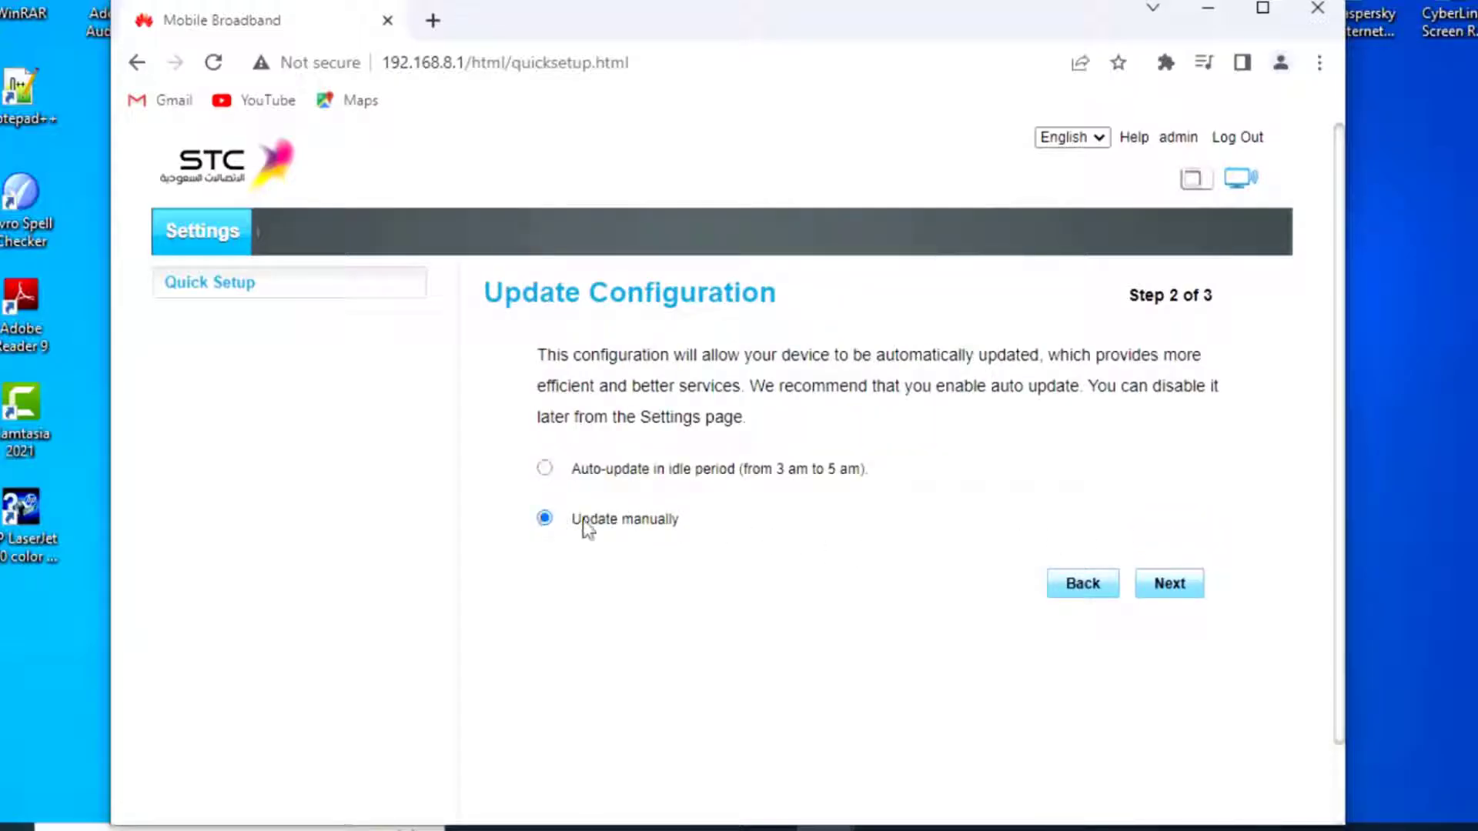
left_click(1169, 582)
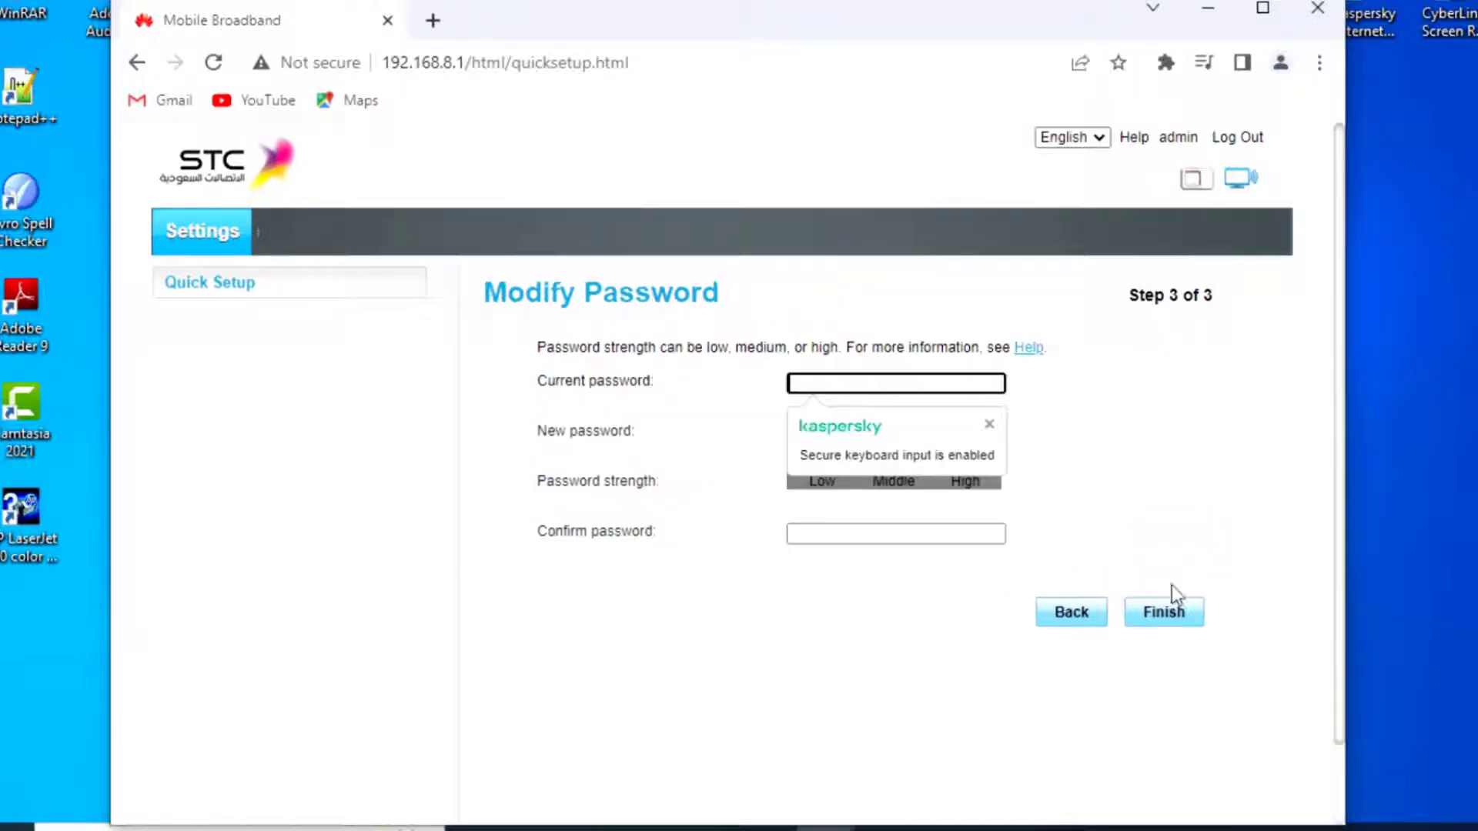
Change the admin password and finish Quick Setup, acknowledging the success note.
left_click(1164, 611)
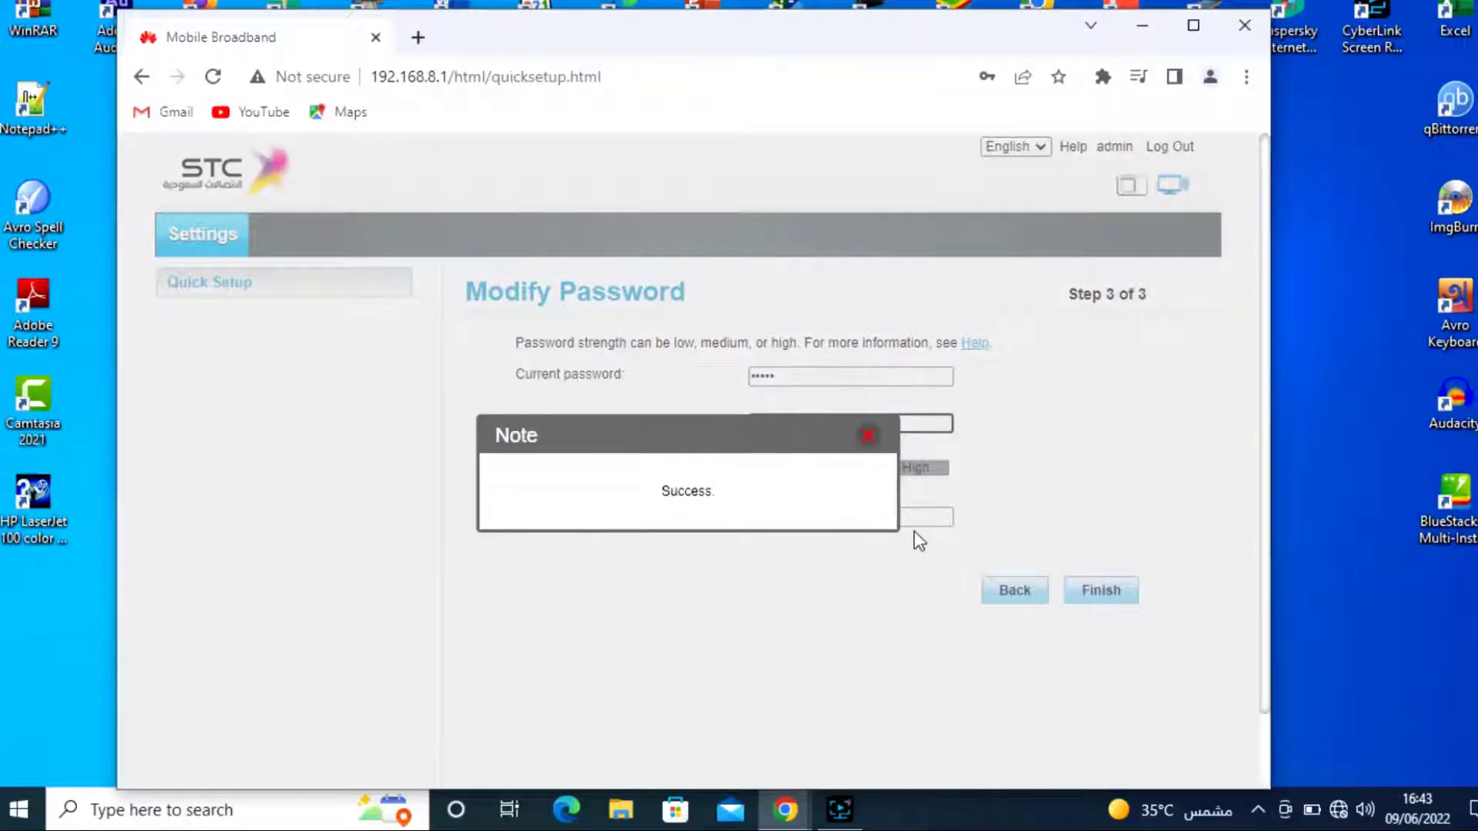
left_click(866, 434)
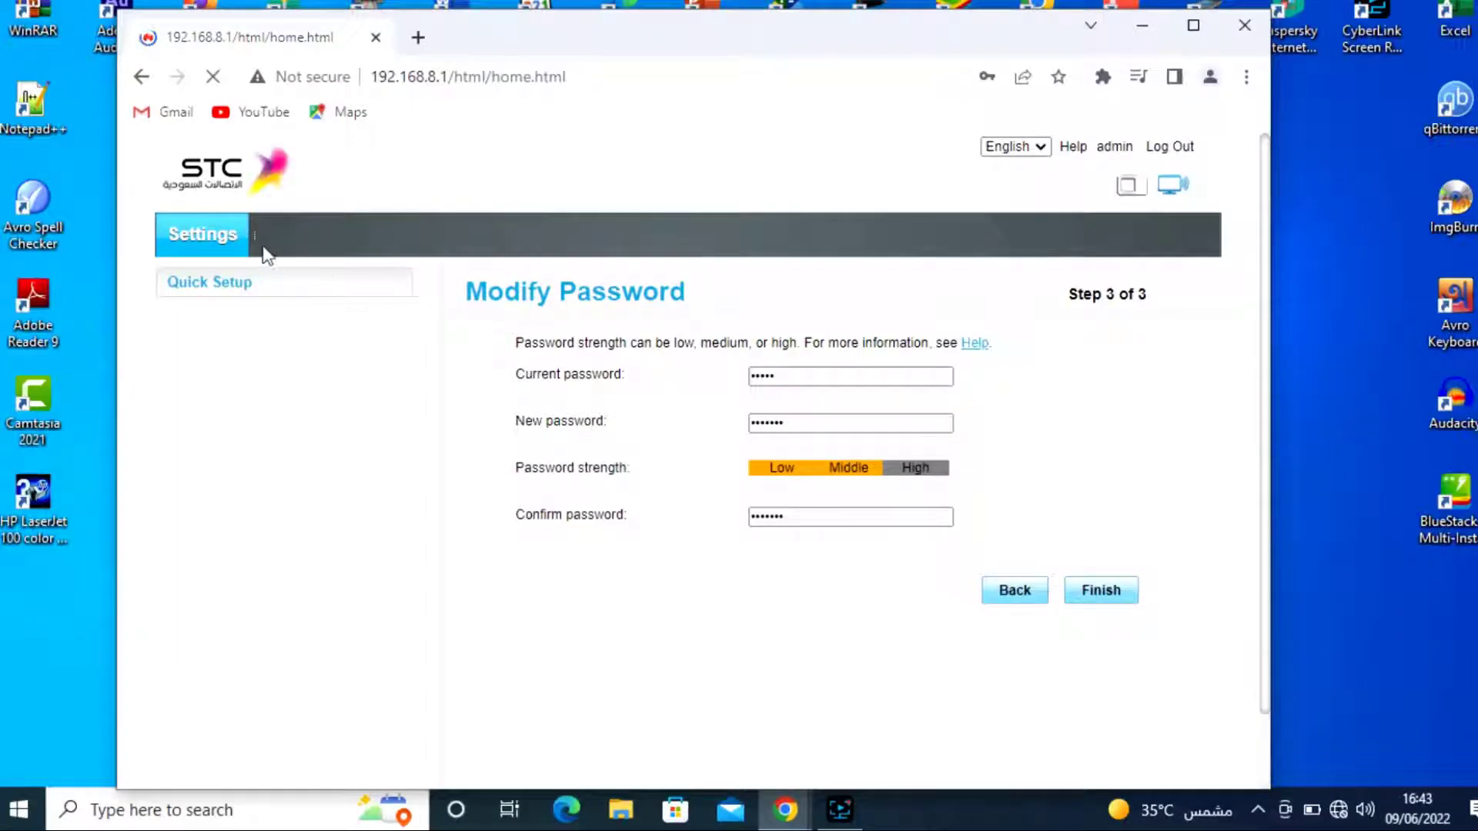
left_click(1099, 590)
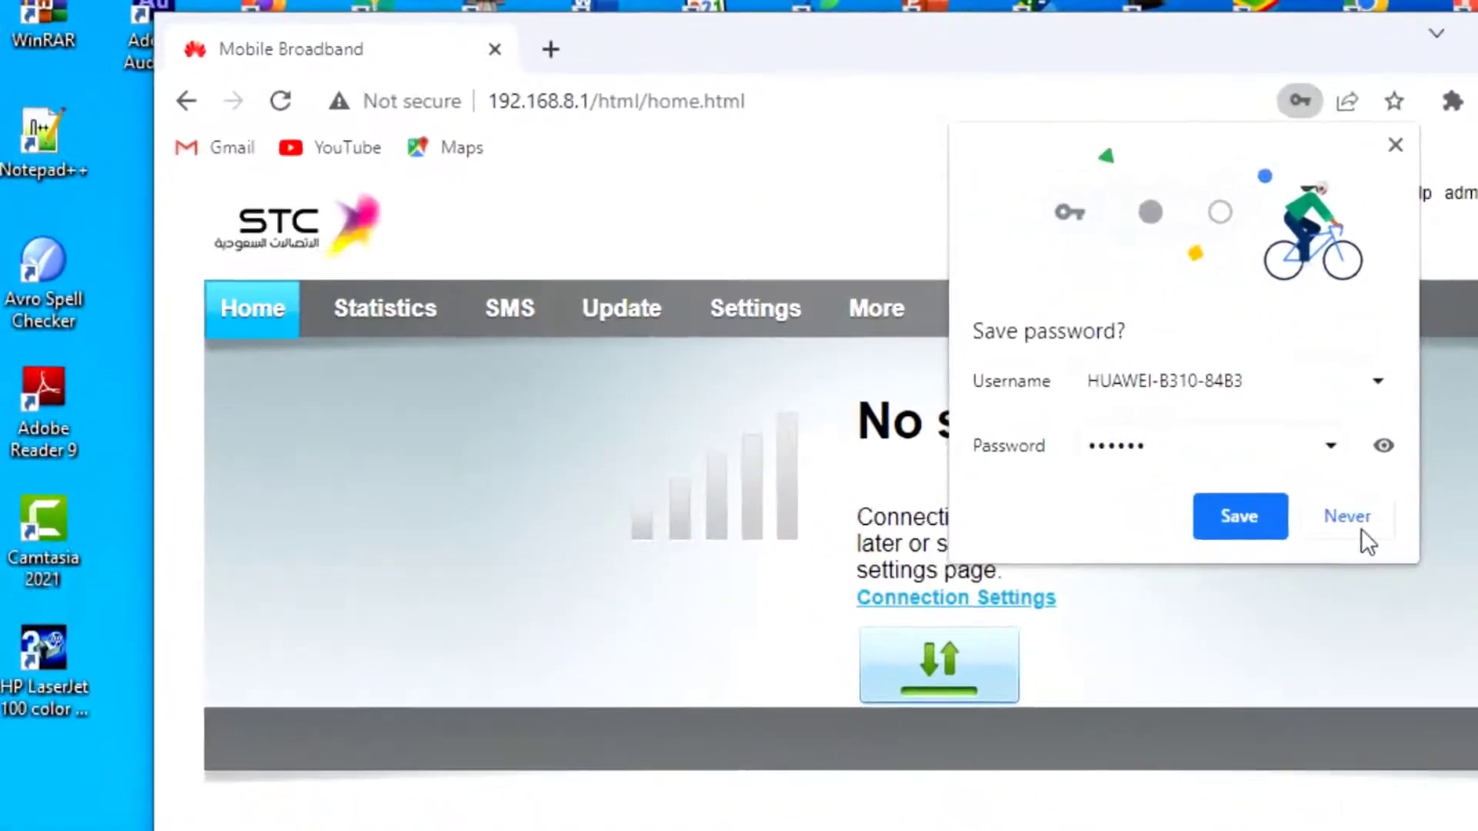
Decline saving the password in Chrome and go to the Local Update page.
left_click(1345, 515)
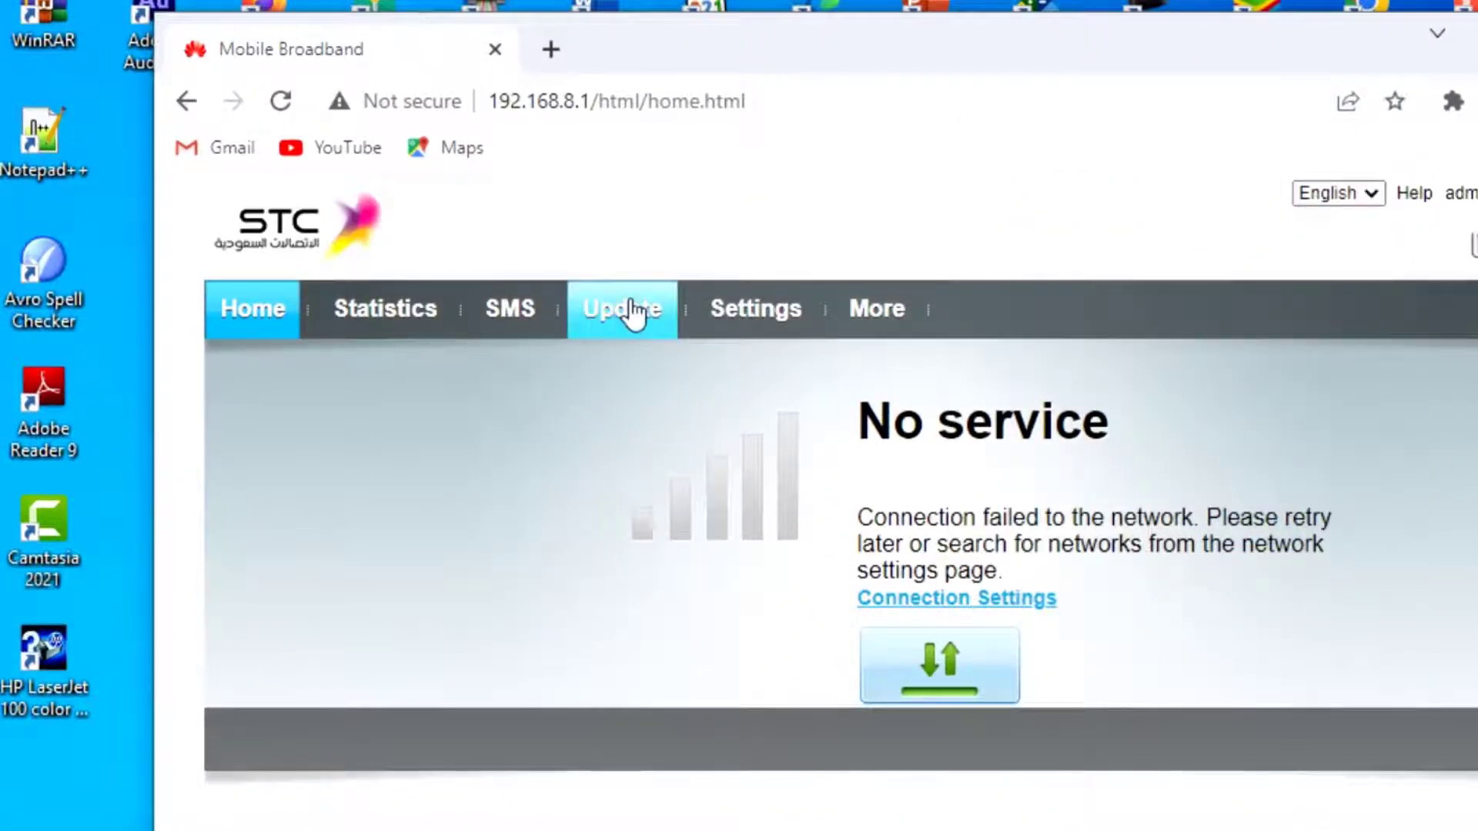
left_click(620, 308)
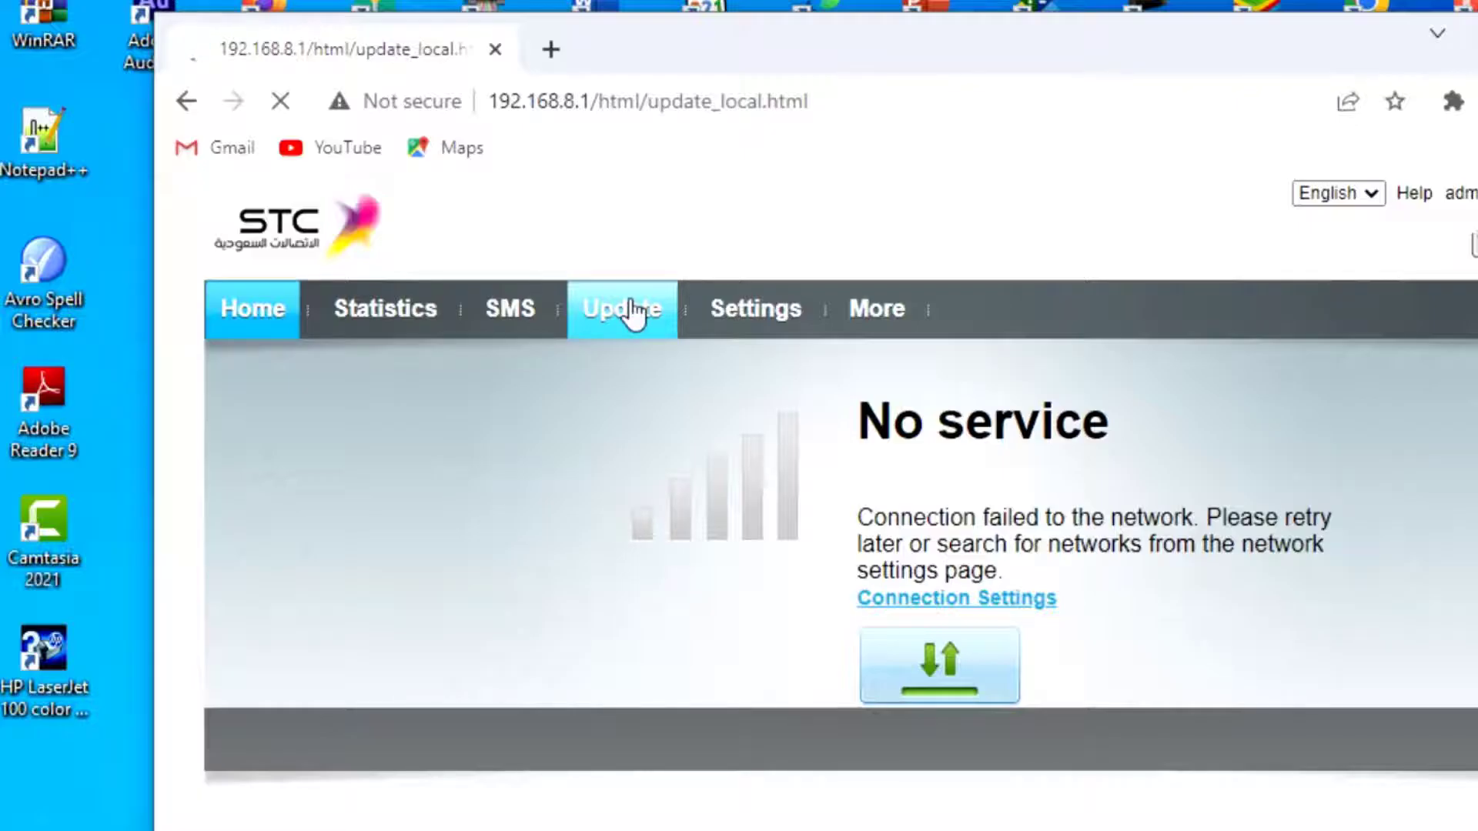
left_click(620, 308)
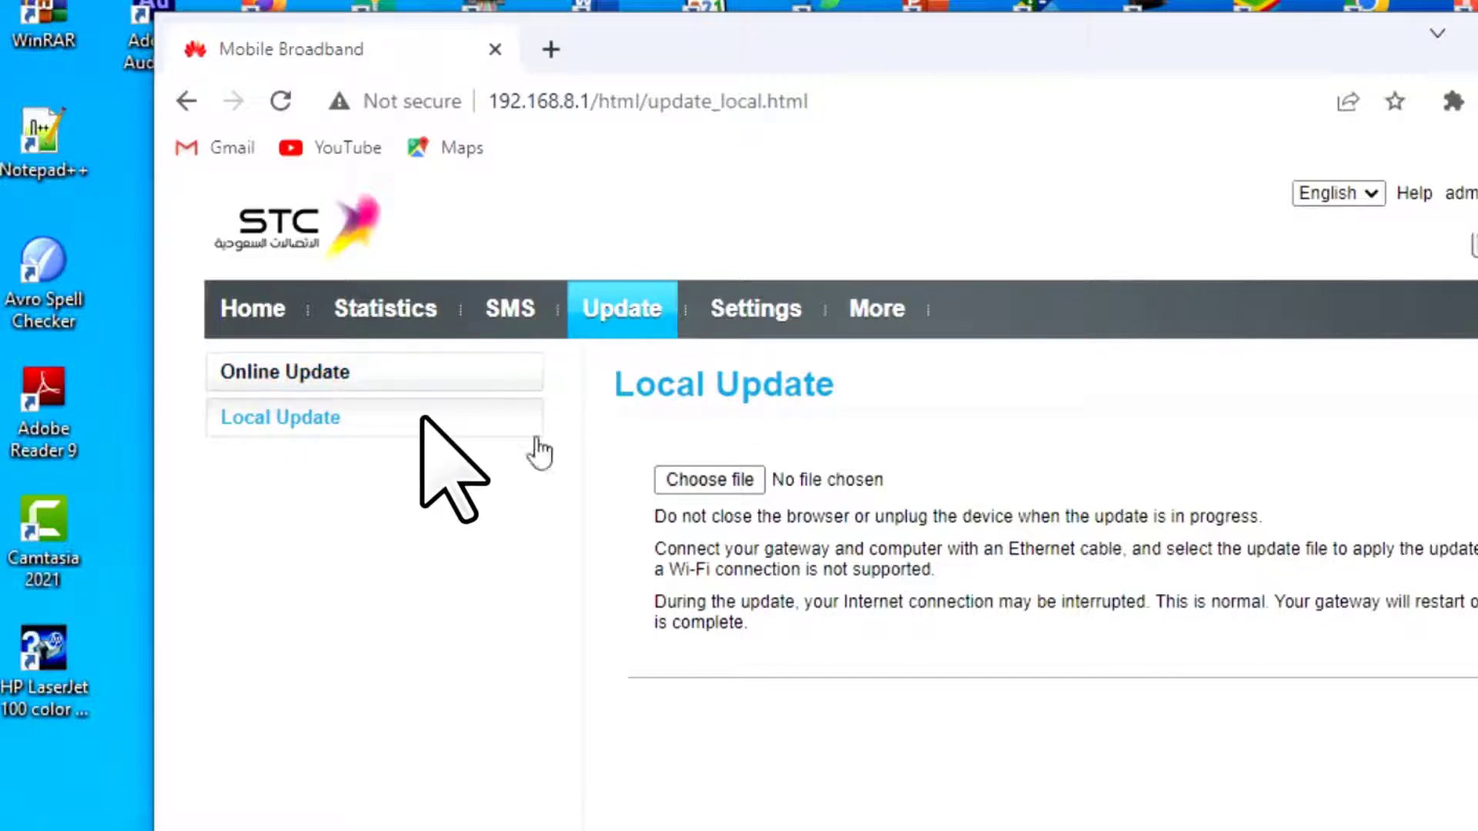
mouse_move(708, 480)
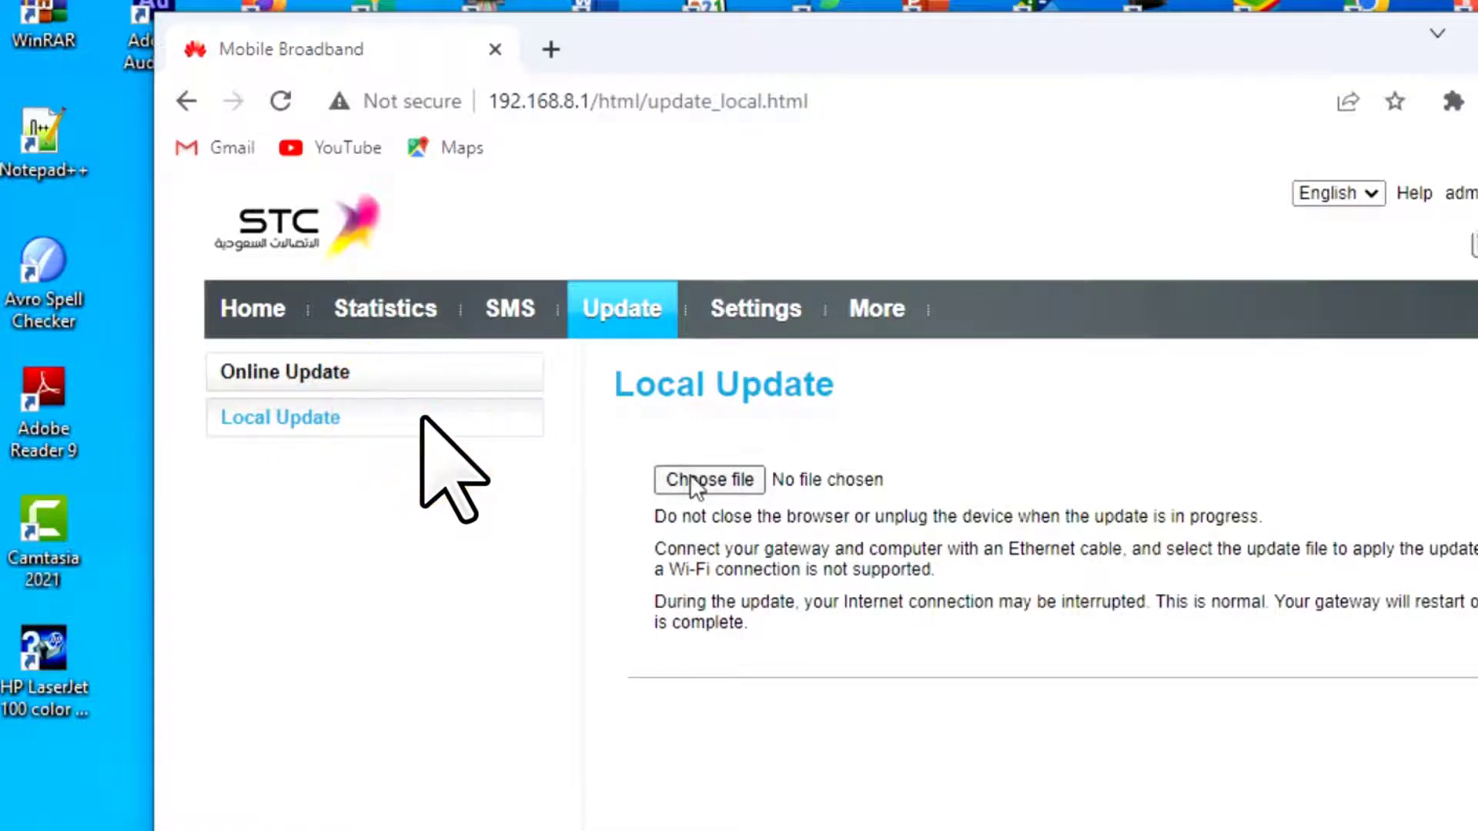
Choose the downloaded HUAWEI B310 UPDATE .BIN file from Downloads for flashing.
left_click(708, 480)
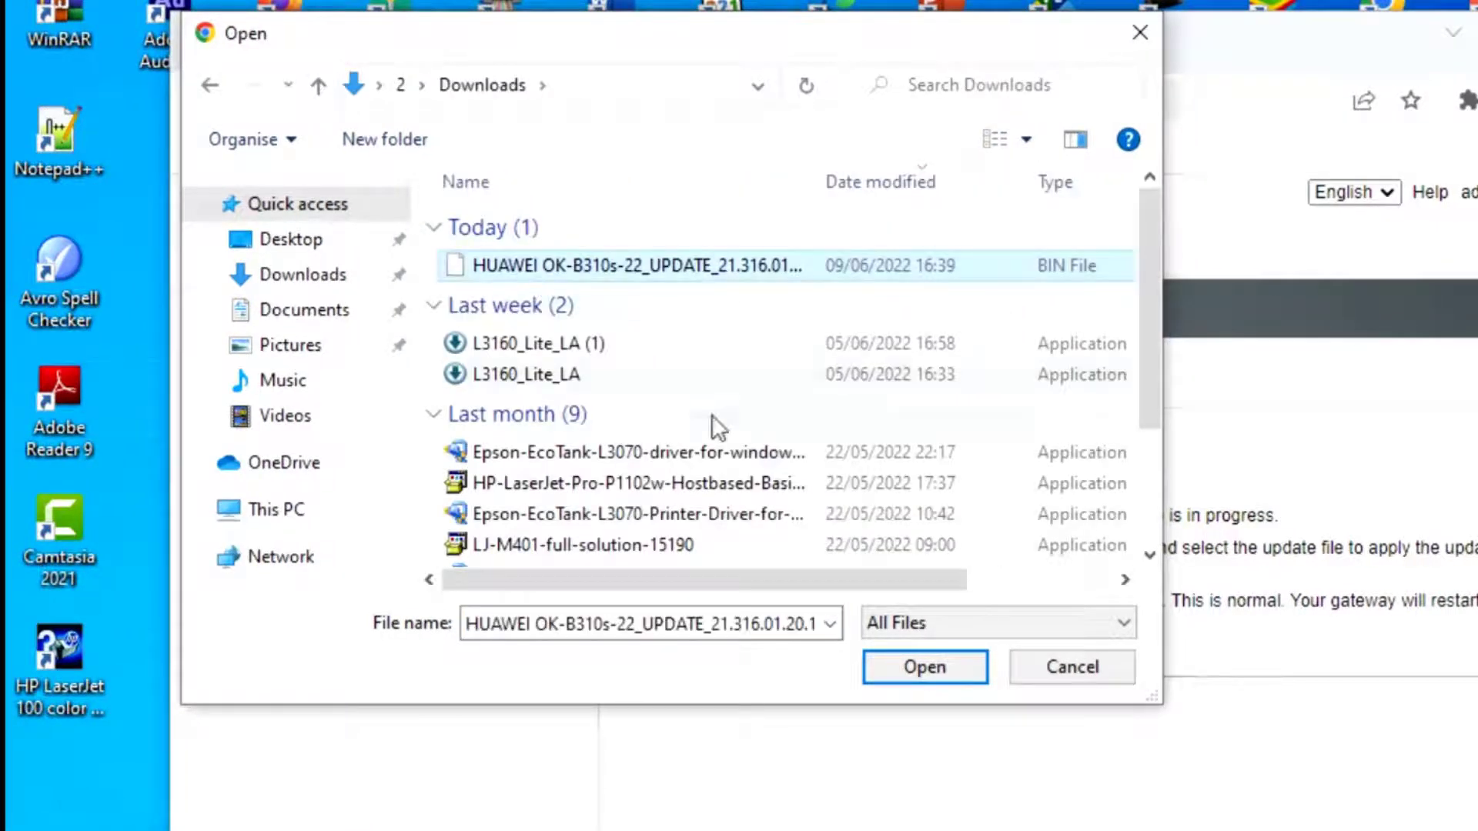
left_click(922, 666)
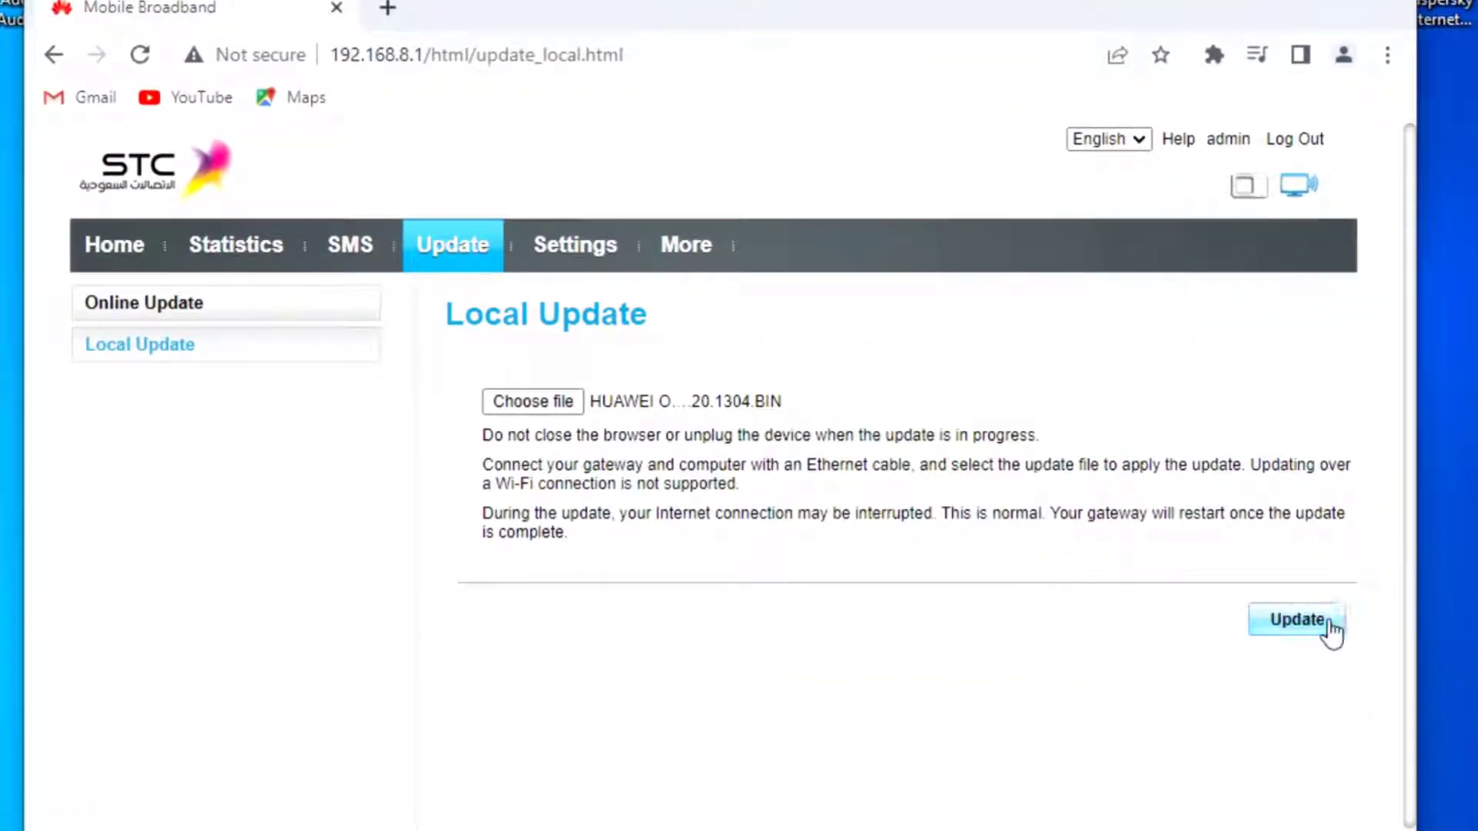
Flash the chosen firmware, wait for the restart, and dismiss the system up to date message.
left_click(1296, 620)
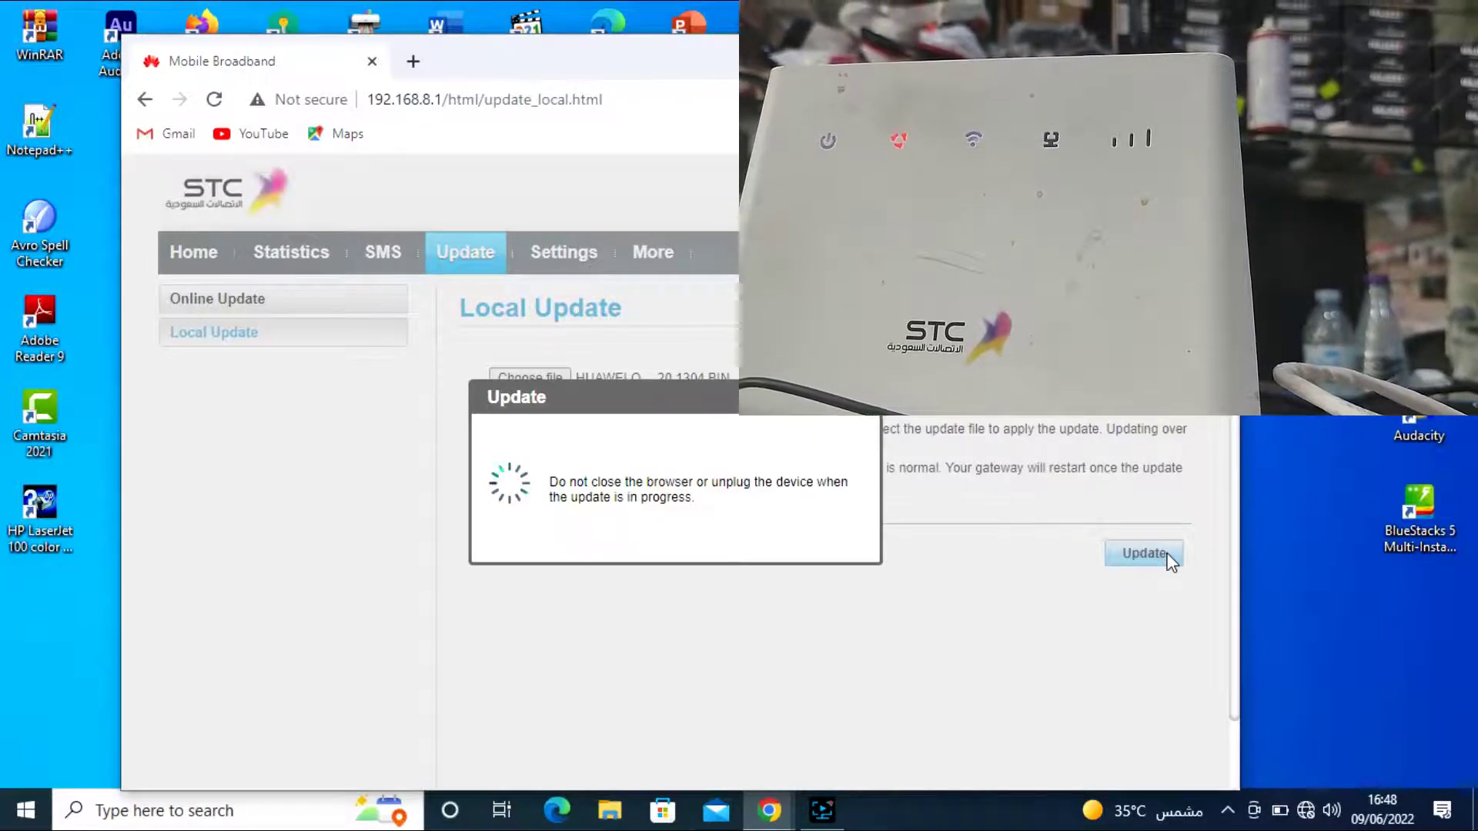
left_click(1144, 552)
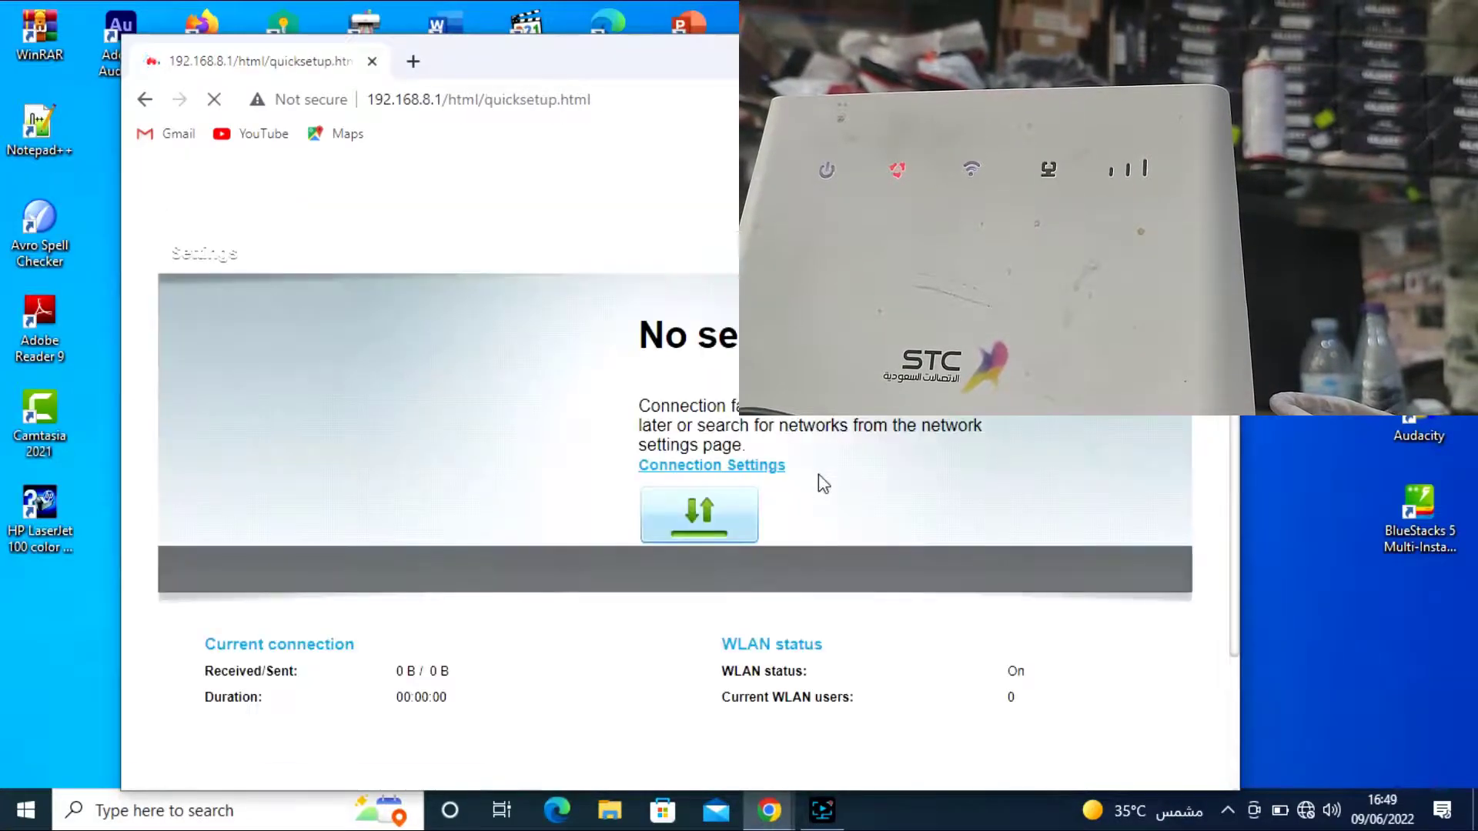
left_click(699, 515)
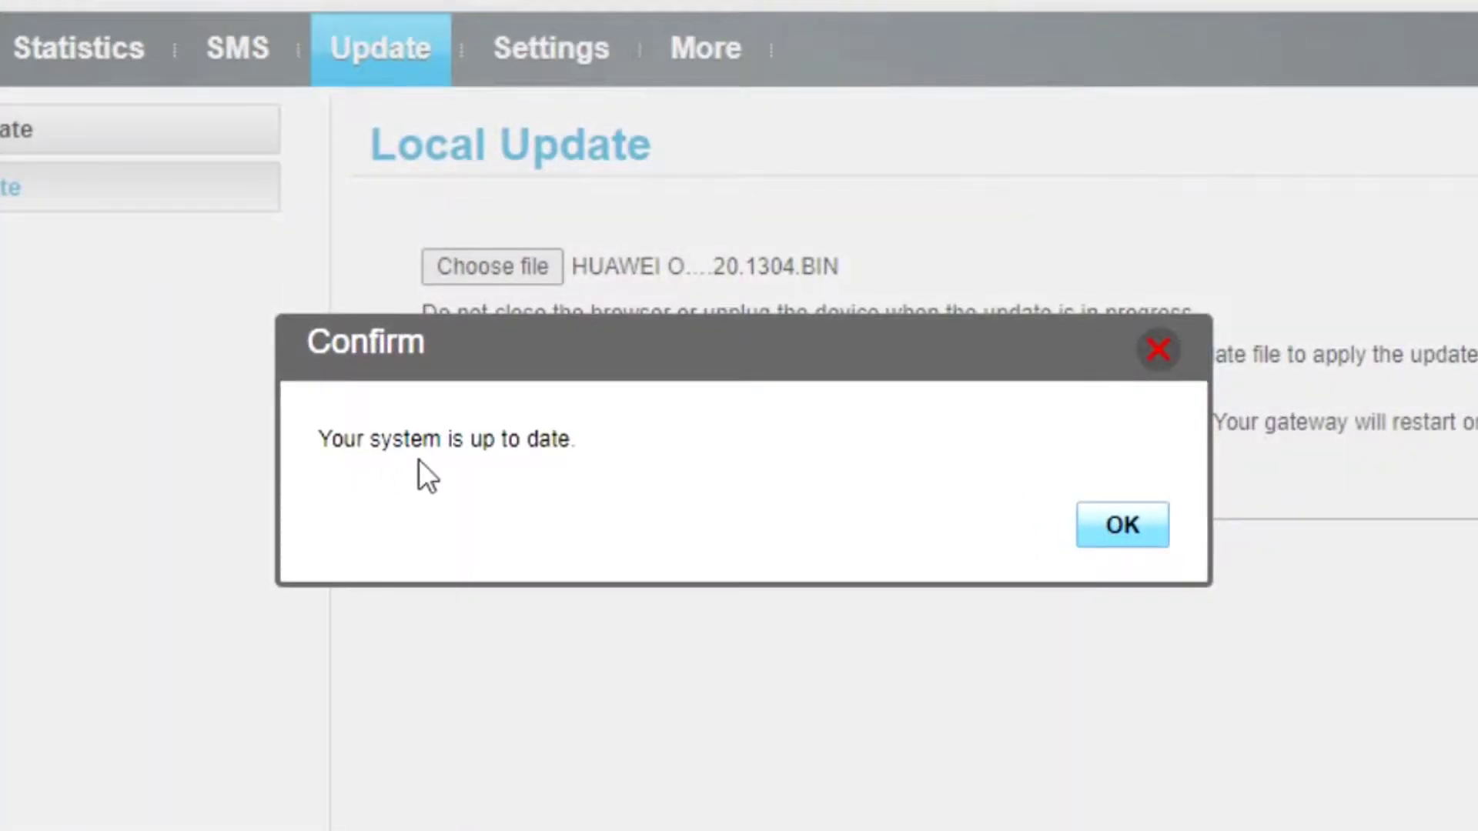
left_click(1121, 524)
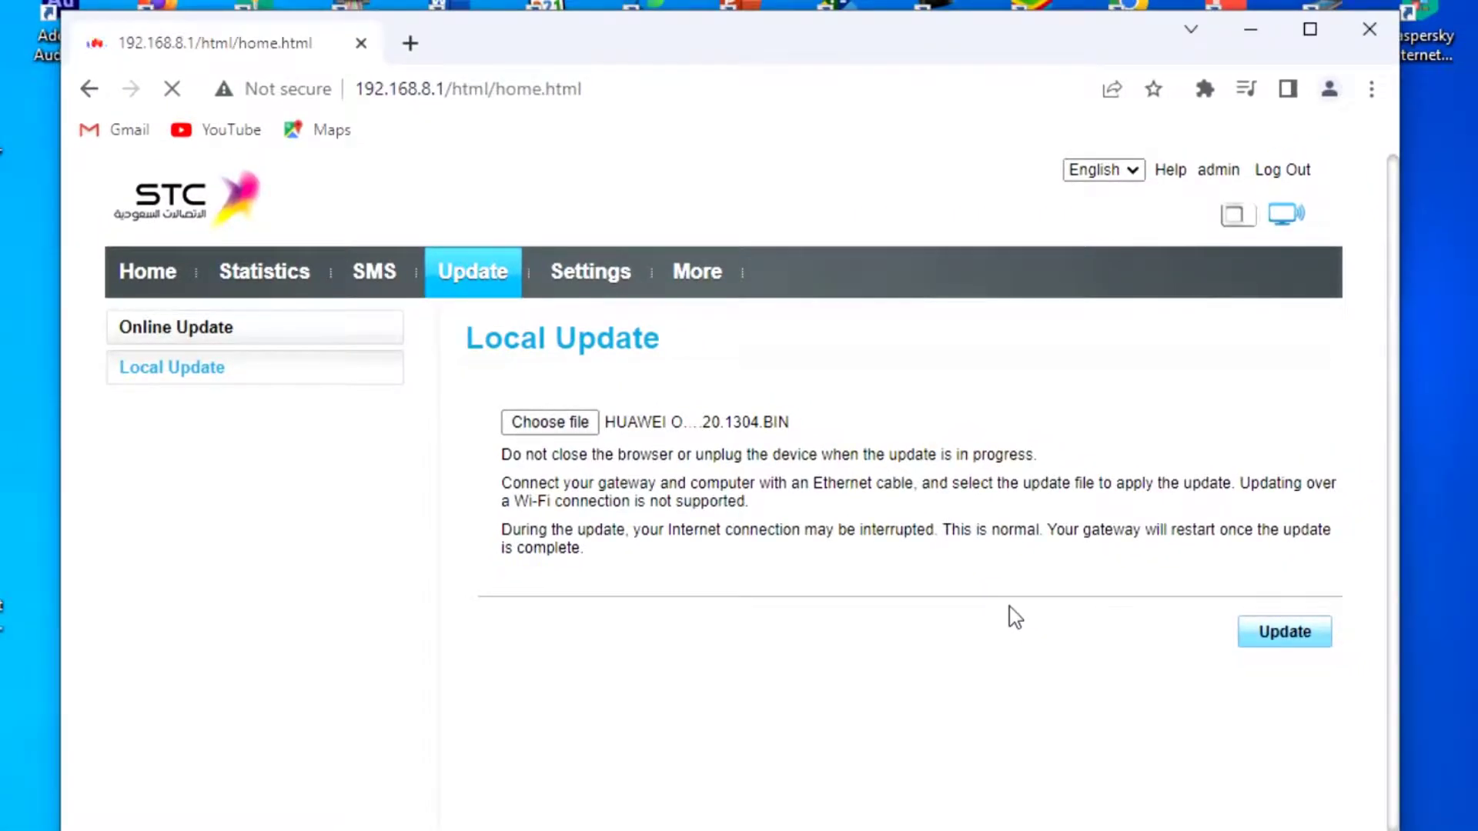
From the reloaded No service home page, go to Connection Settings to bring up the Quick Setup sign-in.
left_click(1284, 631)
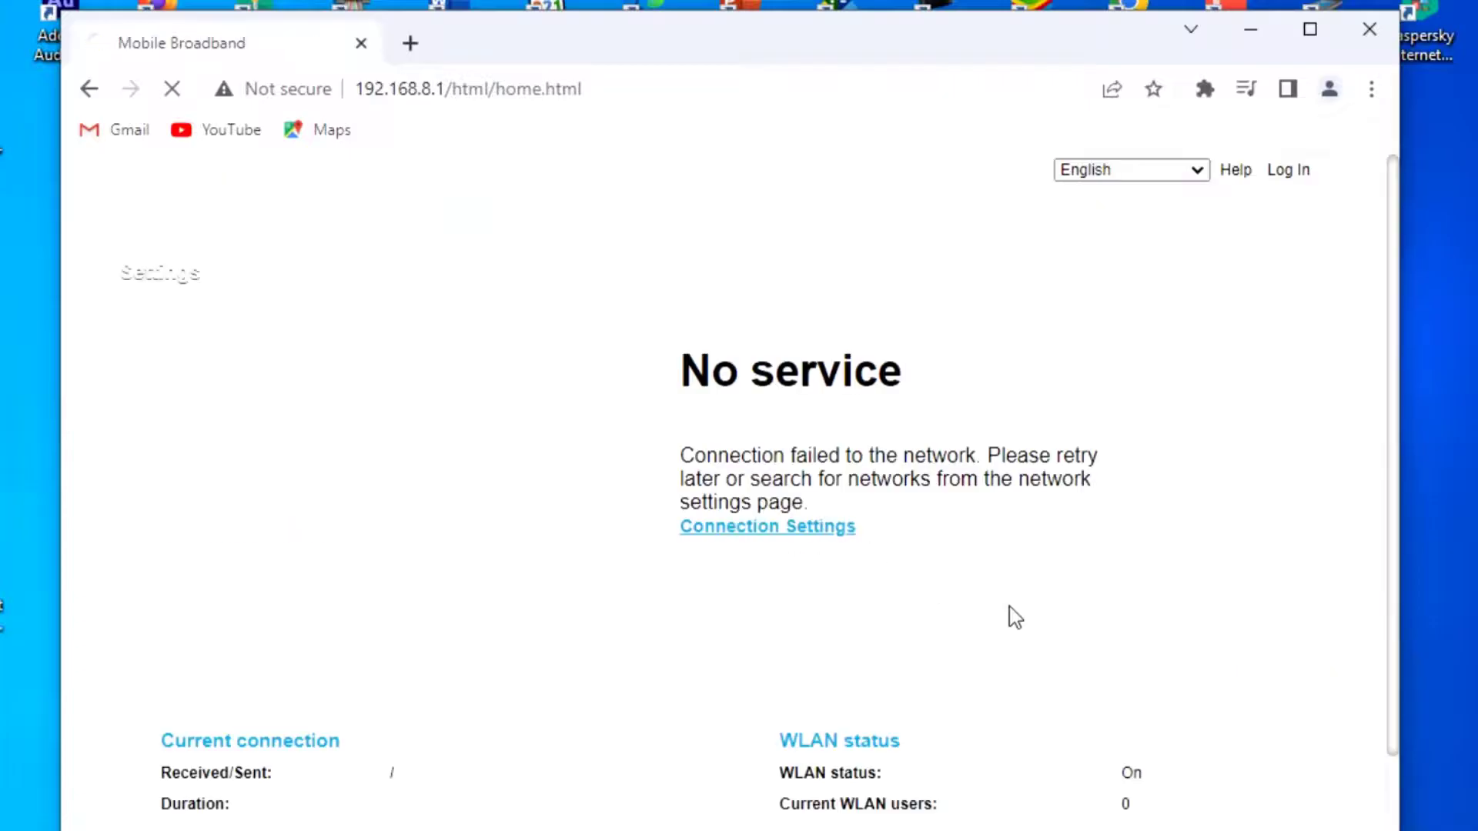
left_click(766, 527)
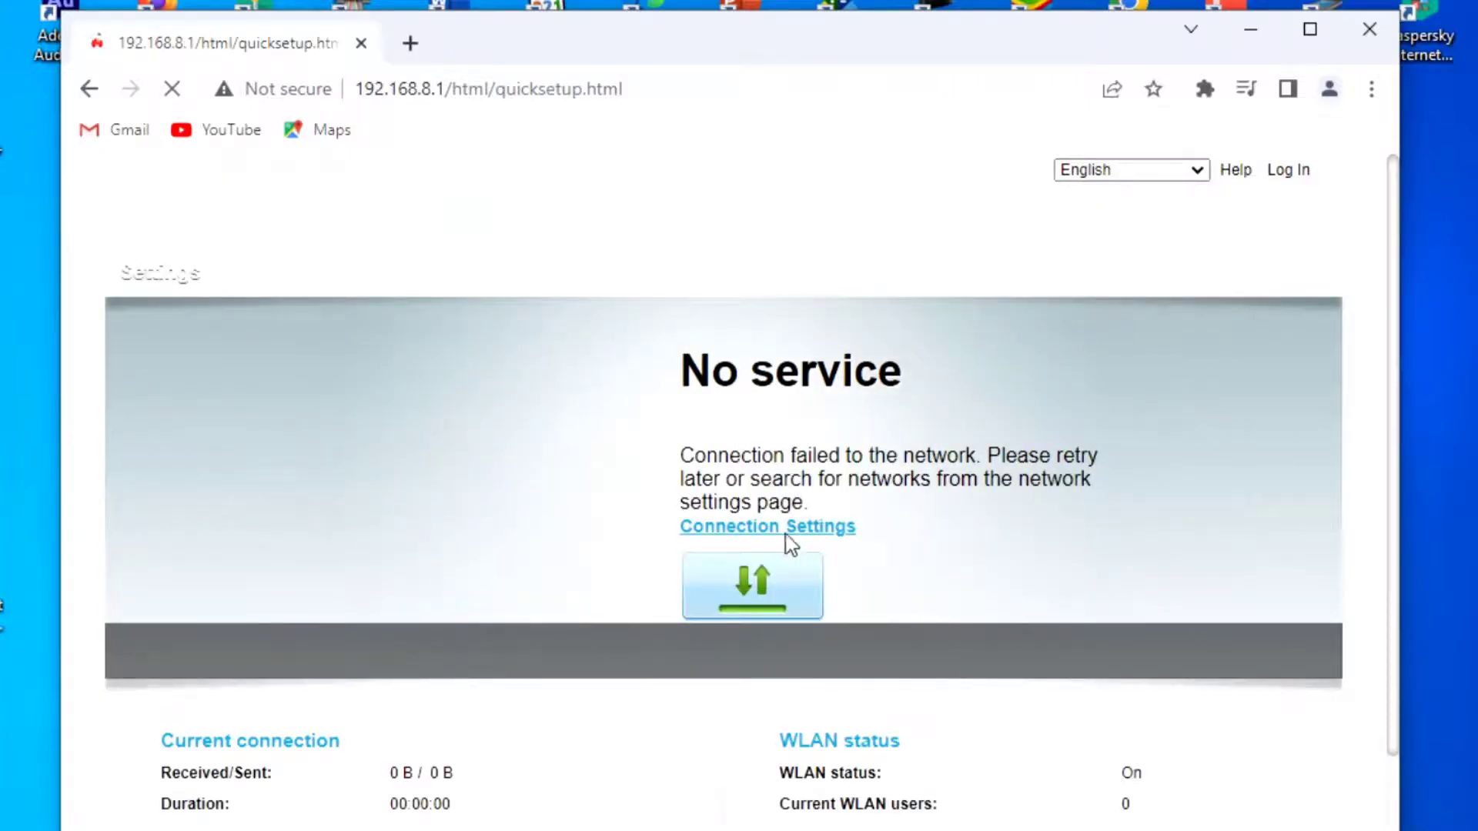
left_click(767, 526)
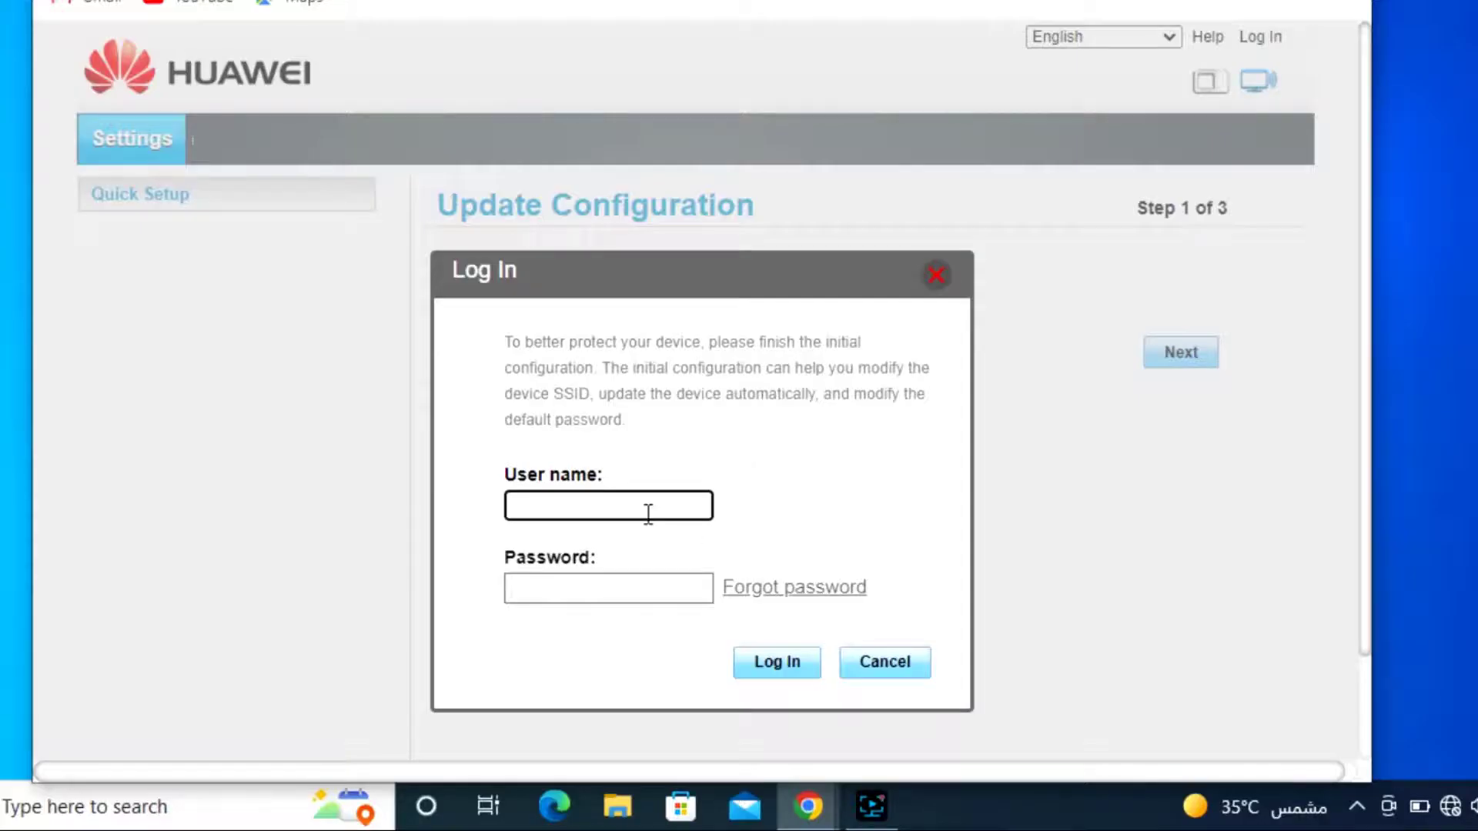
Sign in as admin and leave idle-period auto-update unticked, triggering the Auto-Update Not Enabled warning.
type("admin")
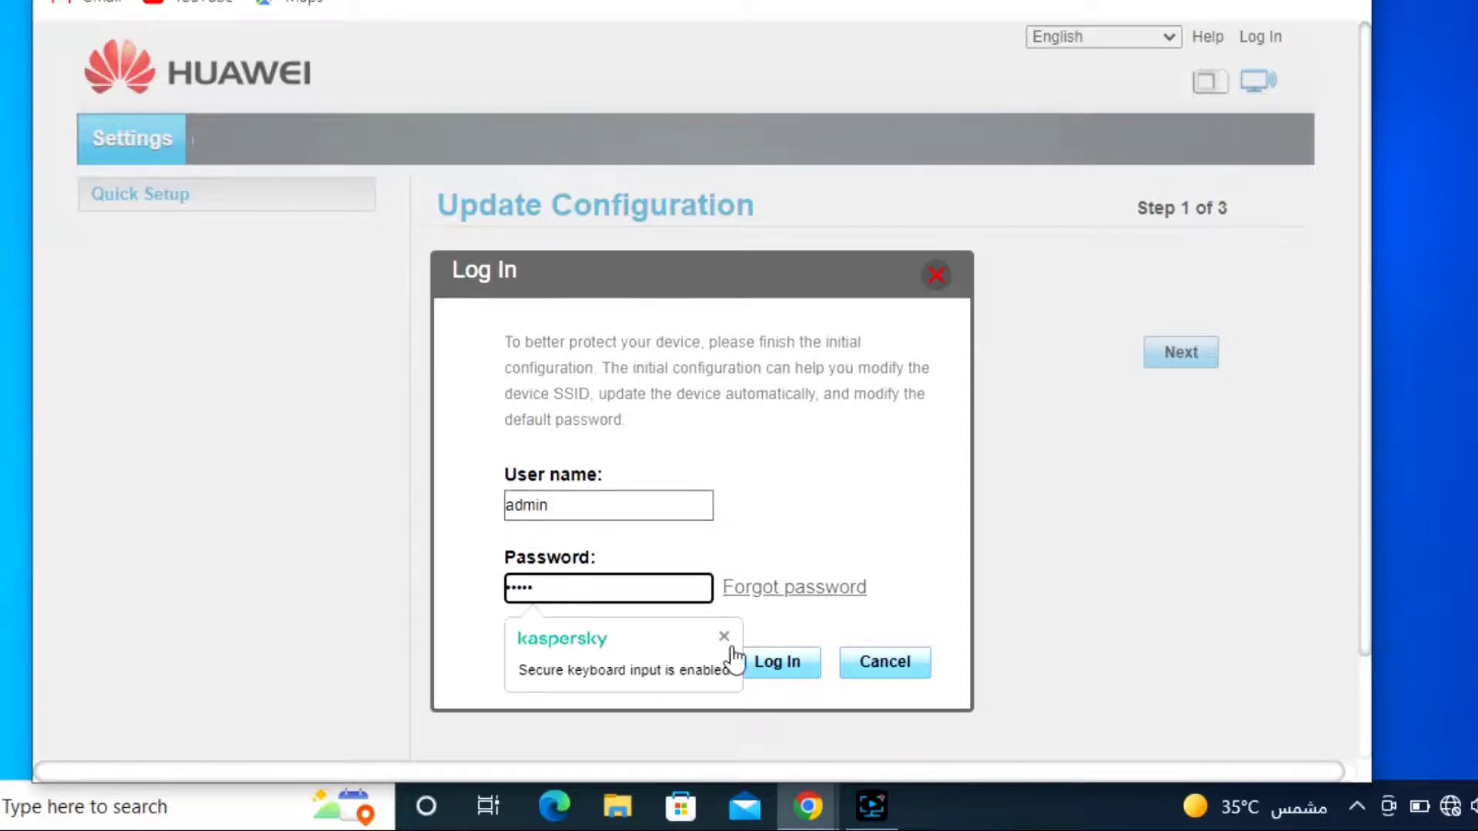
left_click(776, 662)
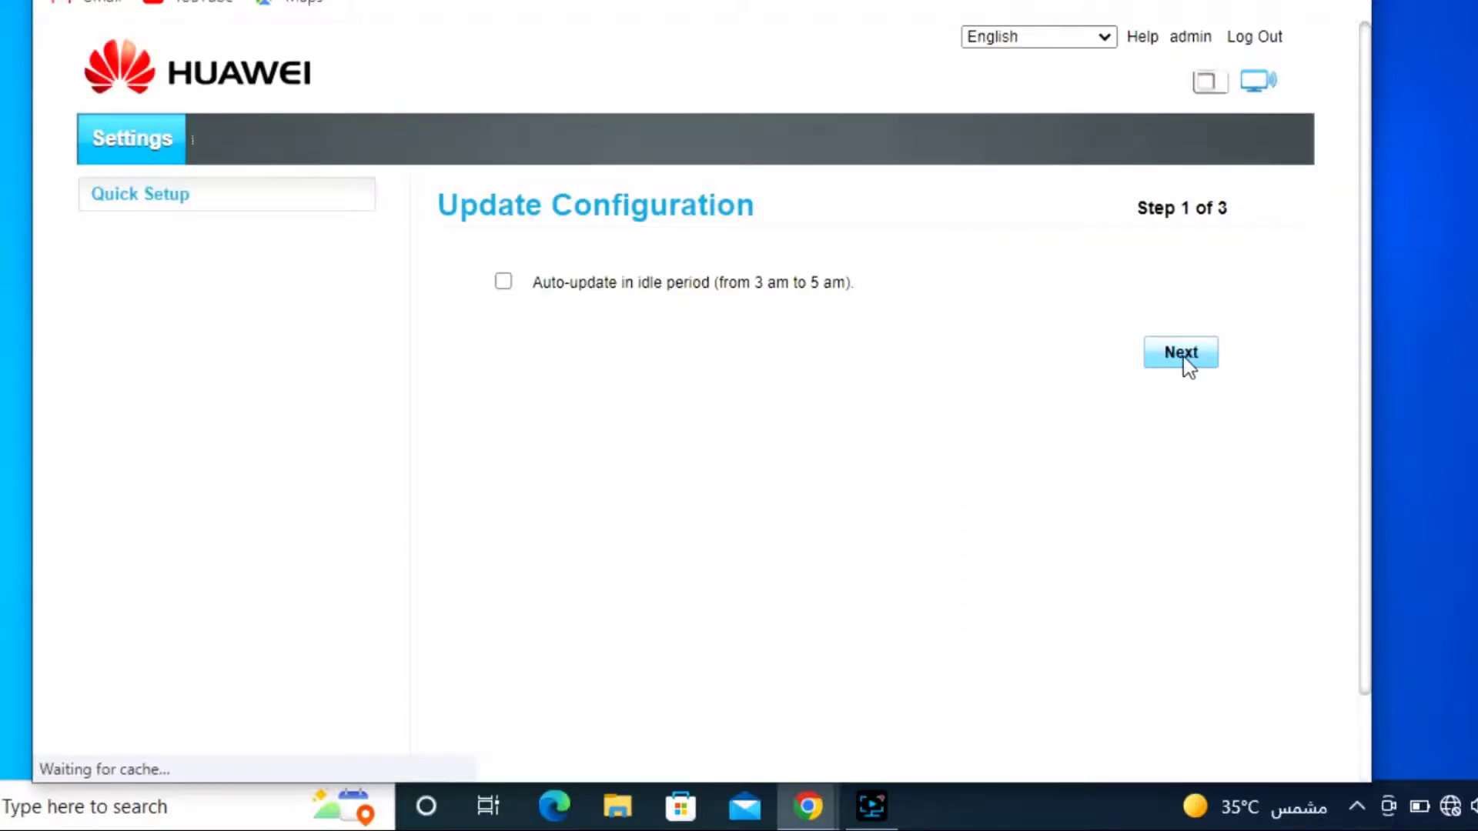
left_click(1179, 351)
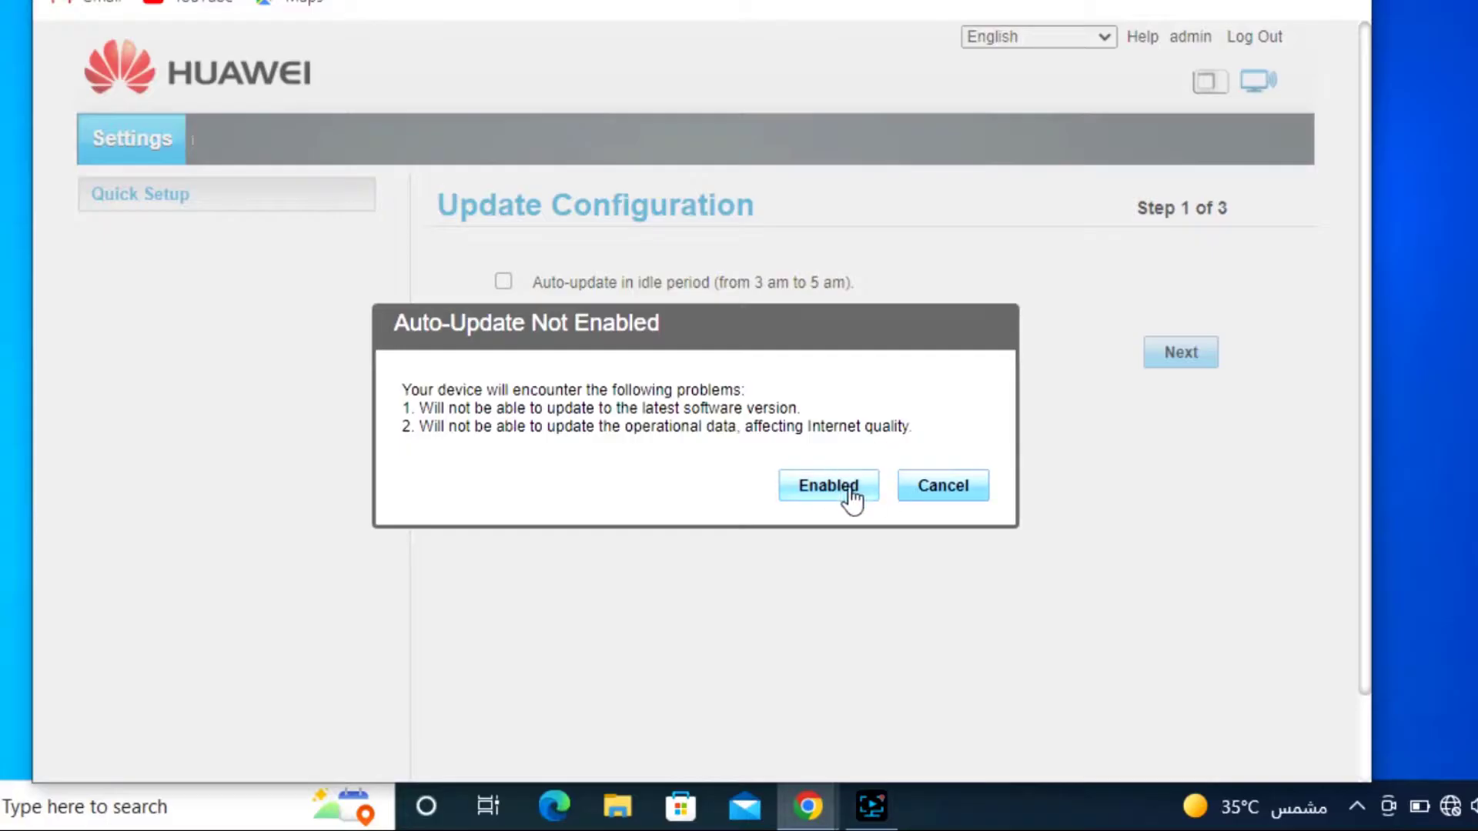
left_click(827, 485)
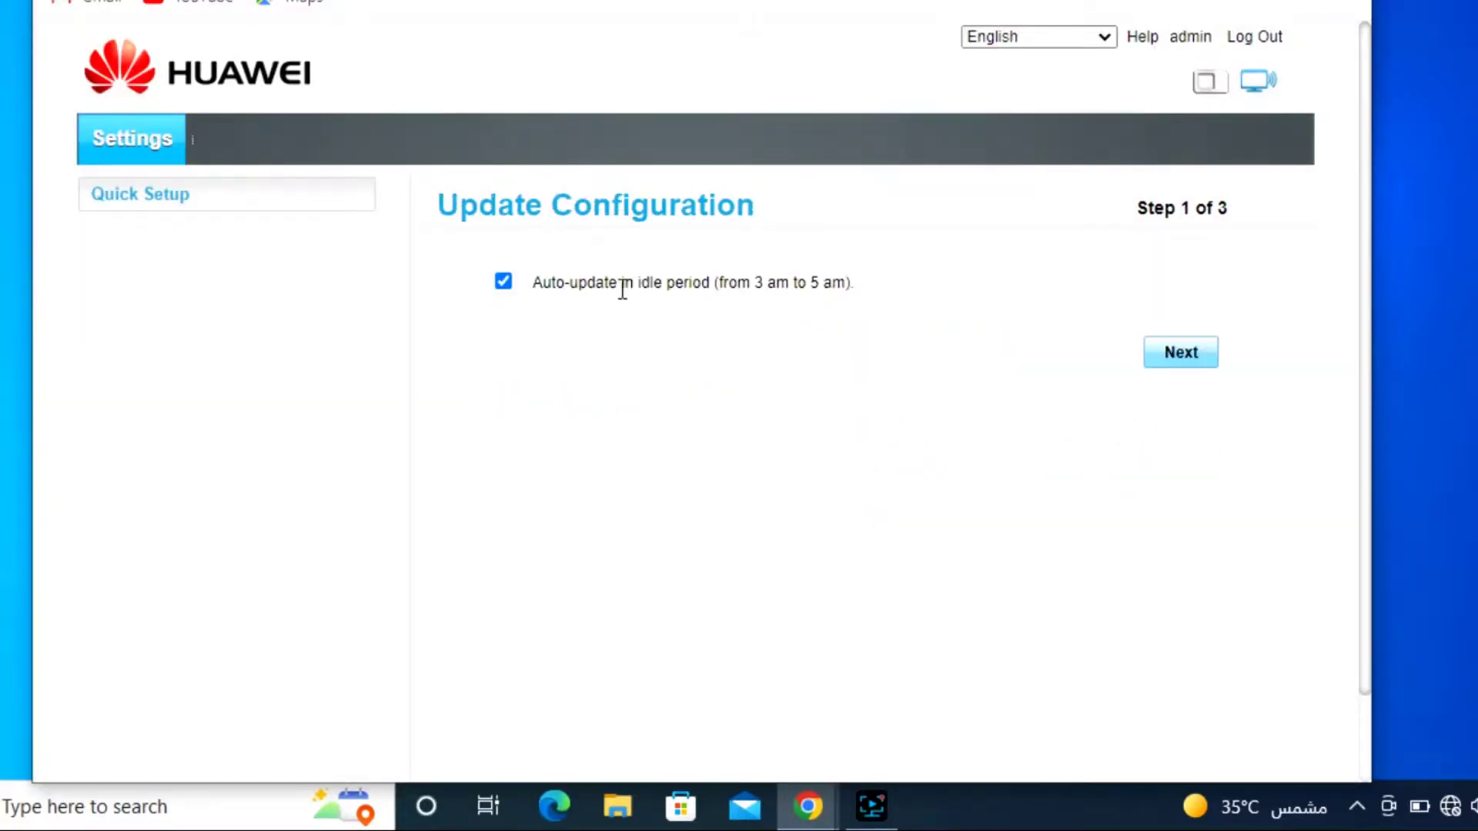
left_click(502, 280)
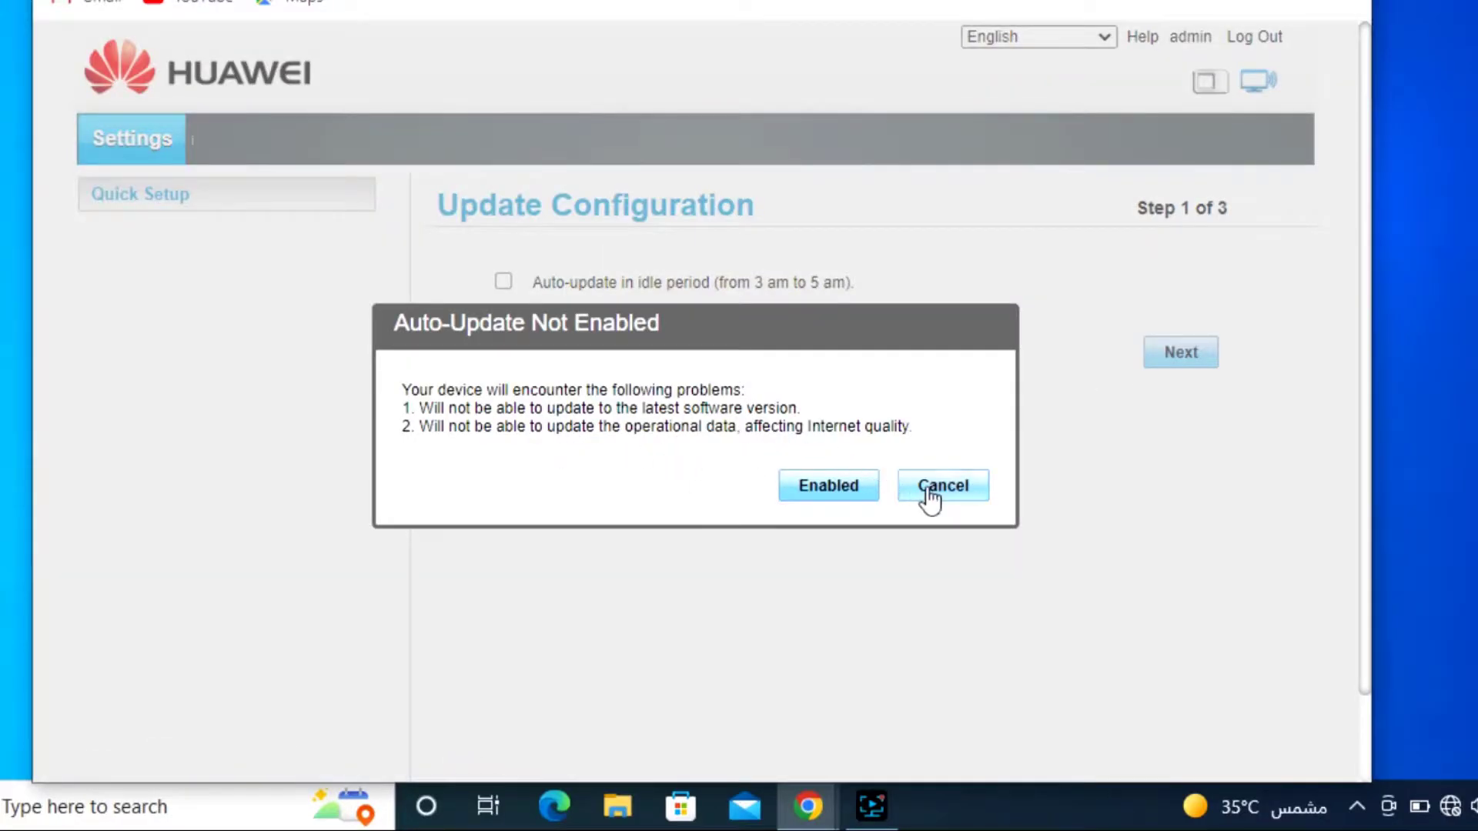
Skip auto-update, set a new admin password and finish Quick Setup, landing on mobily connected on 3G.
left_click(942, 485)
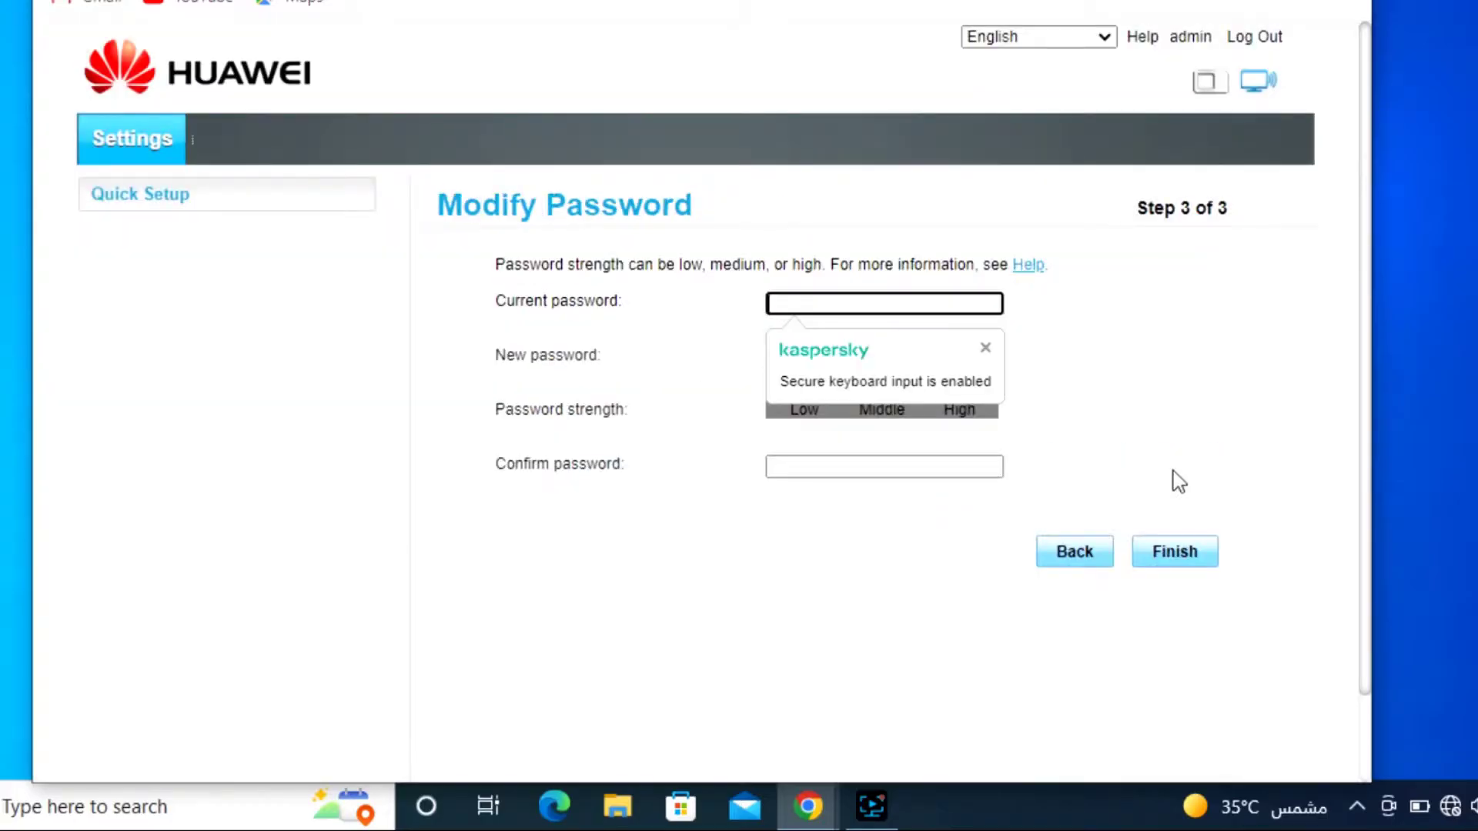
left_click(985, 348)
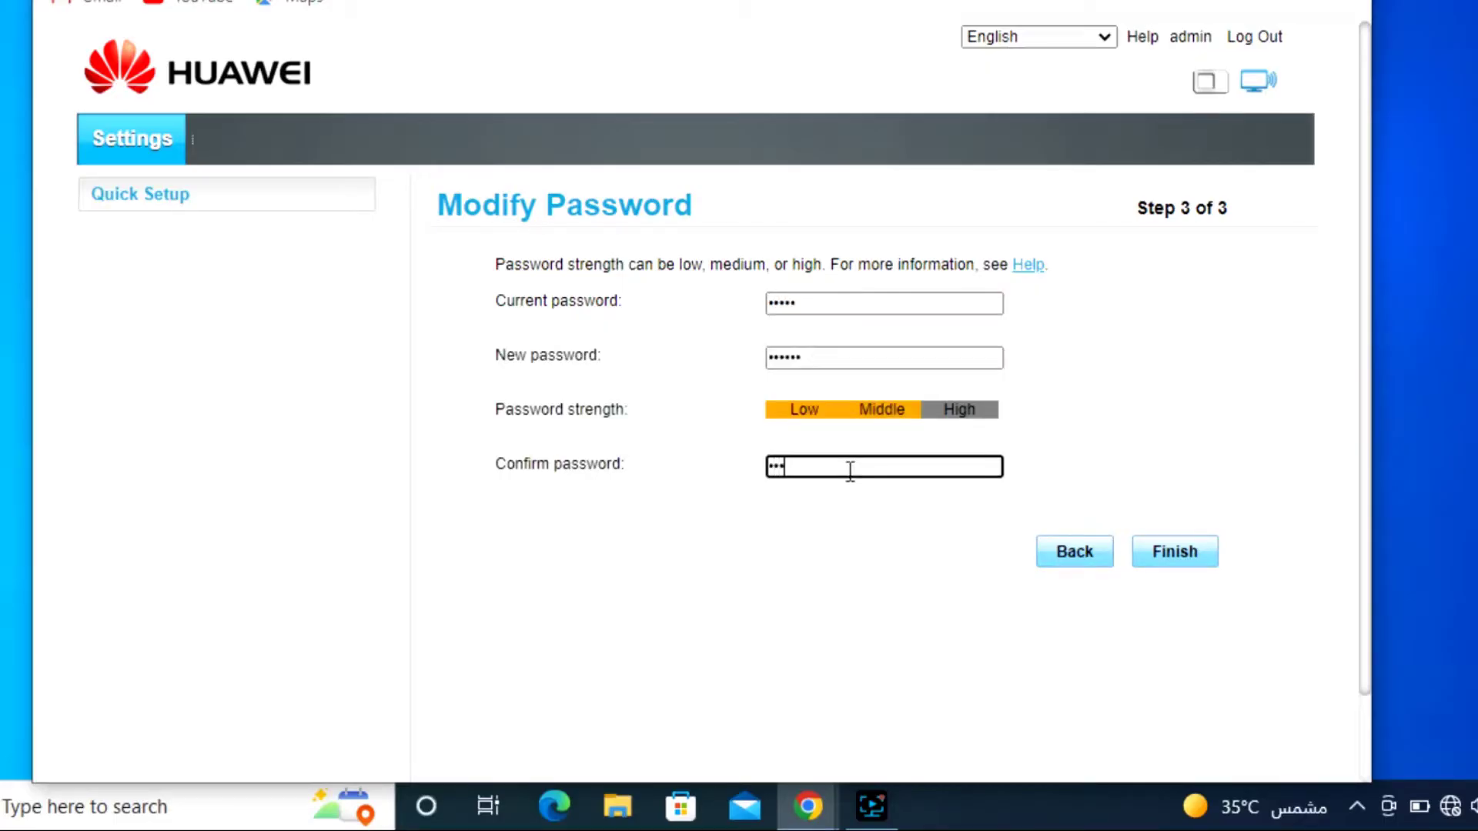
left_click(1173, 551)
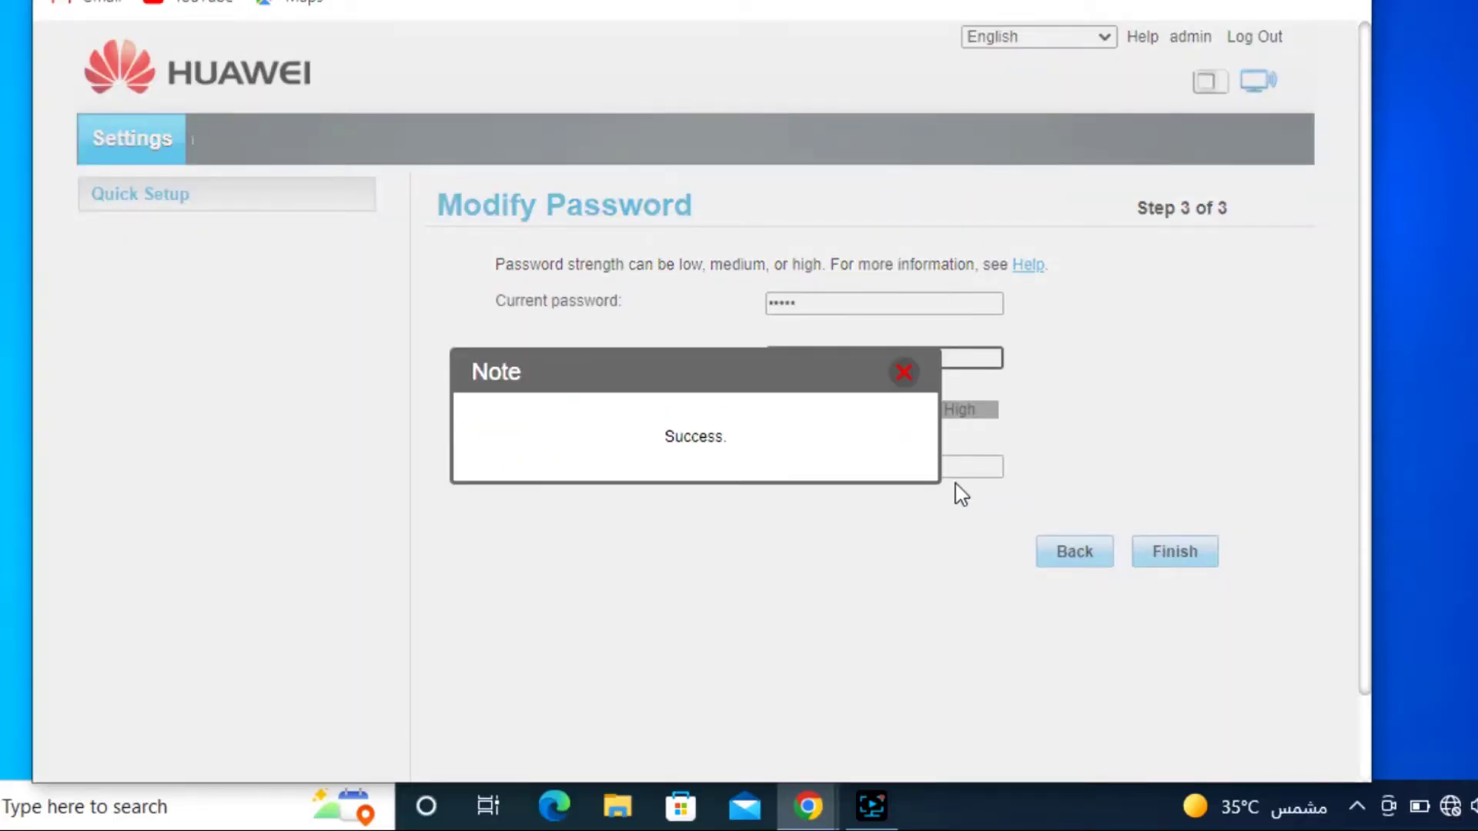
left_click(902, 372)
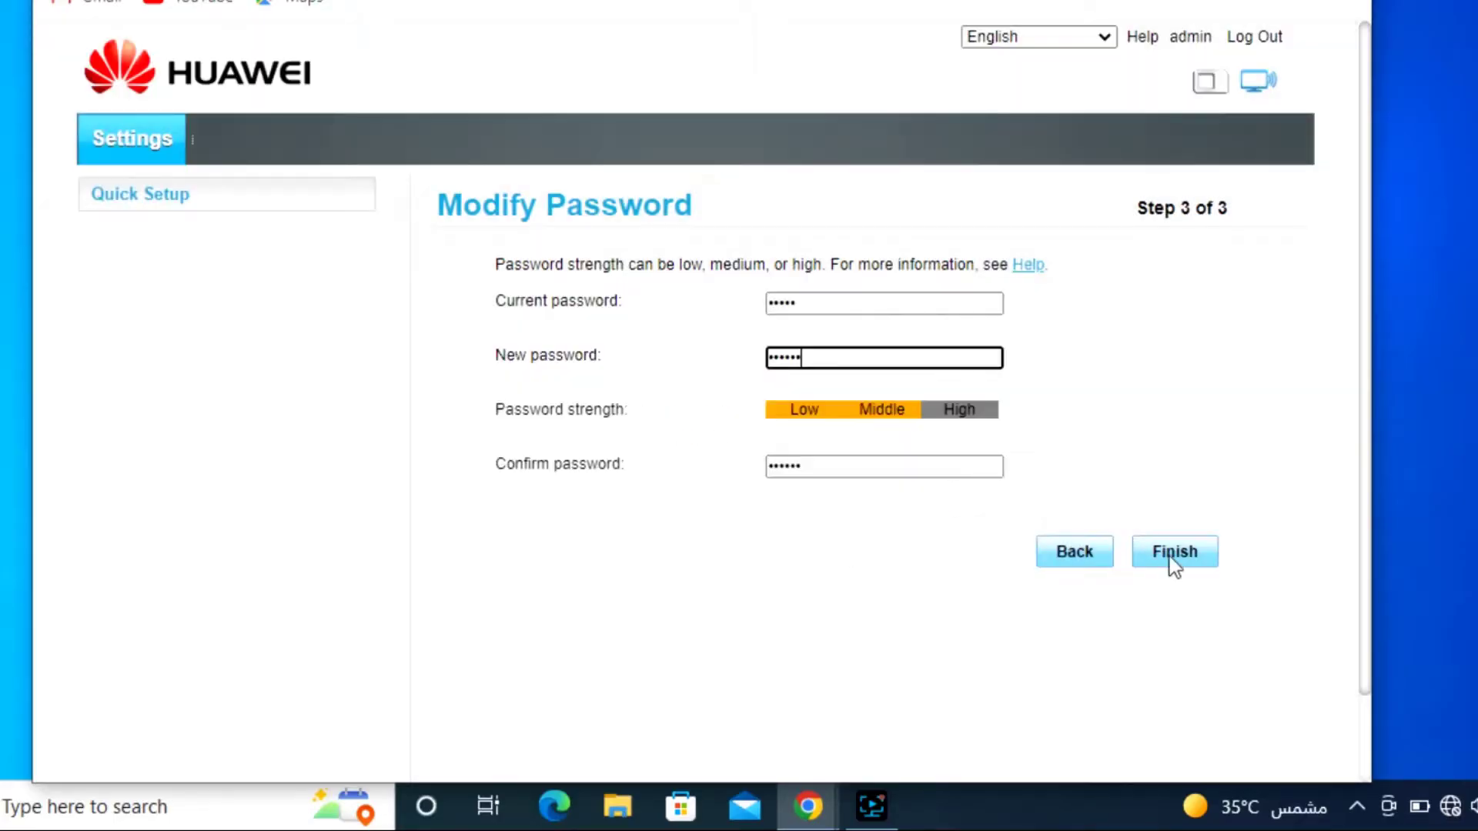
left_click(1173, 551)
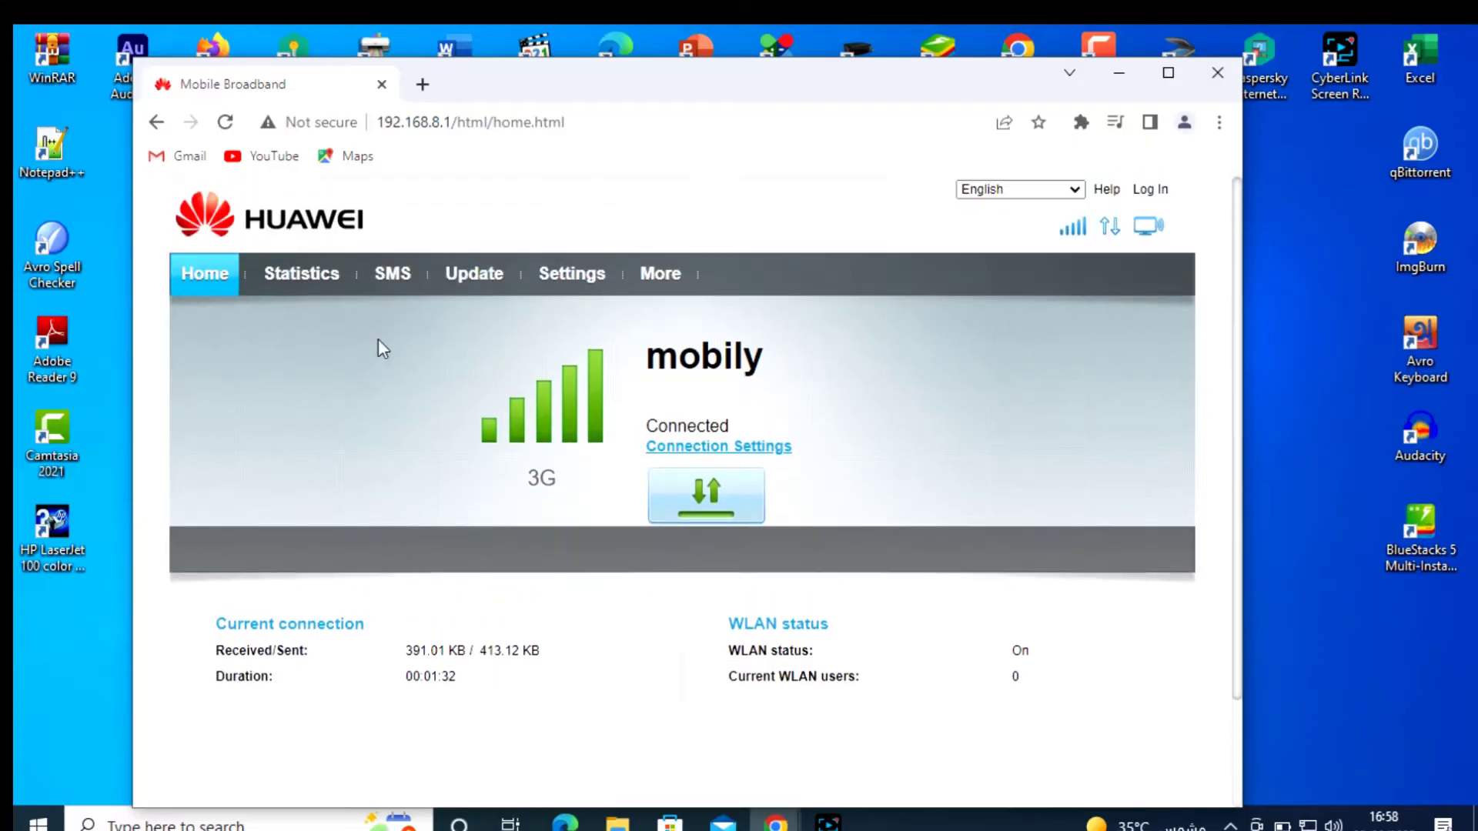
mouse_move(1106, 226)
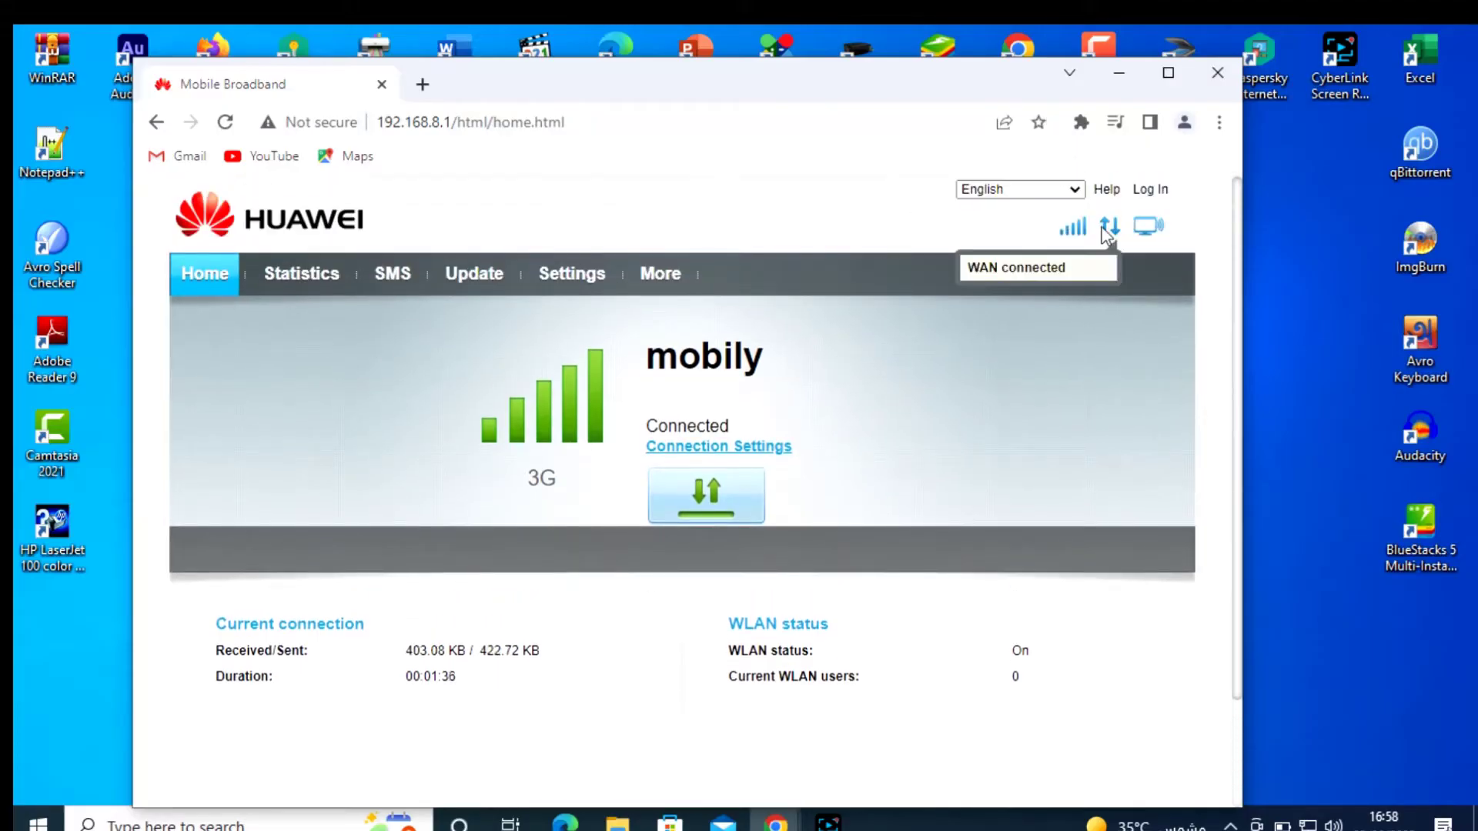
mouse_move(1144, 226)
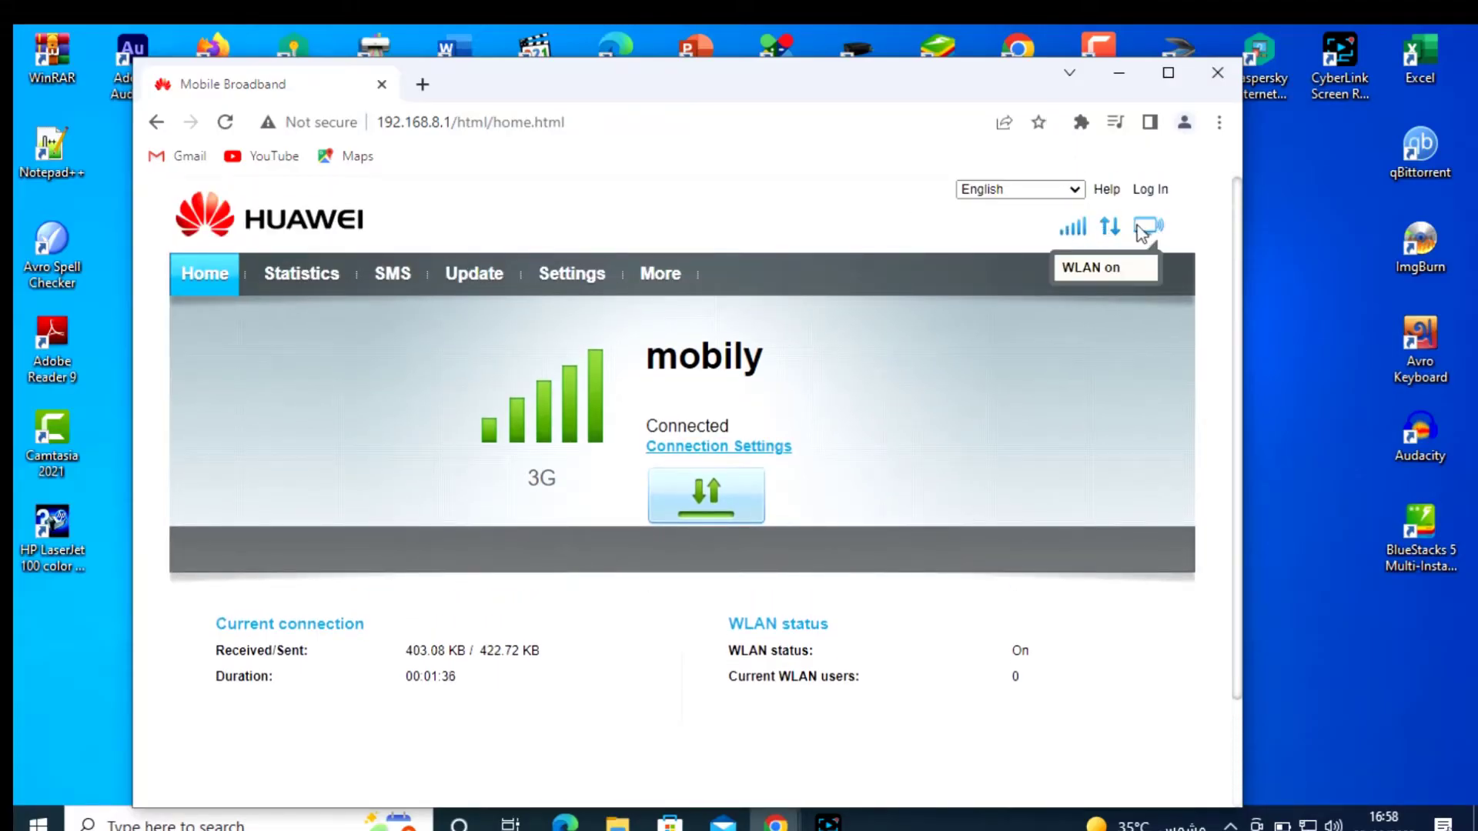
mouse_move(1145, 194)
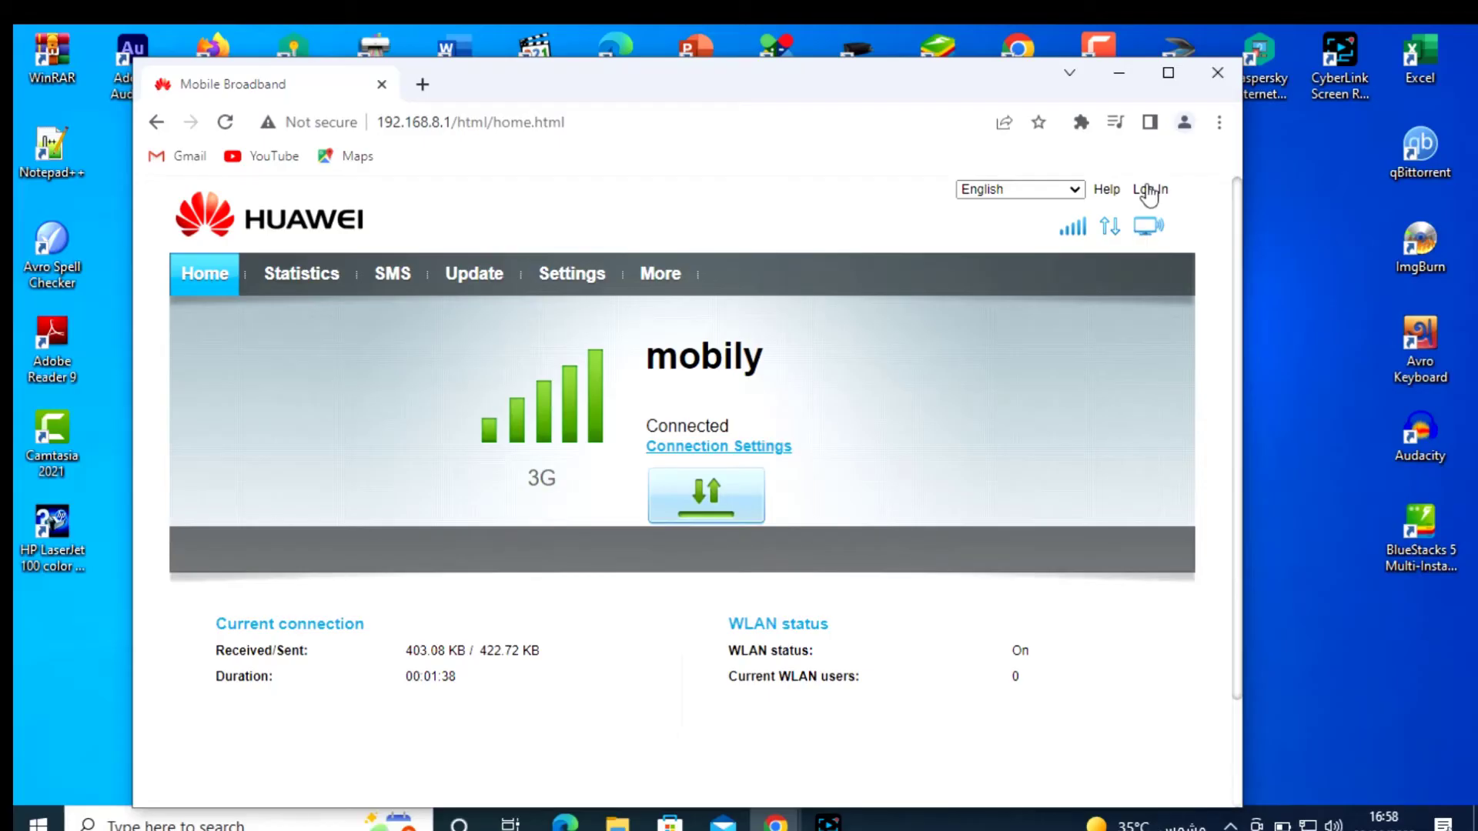
mouse_move(843, 791)
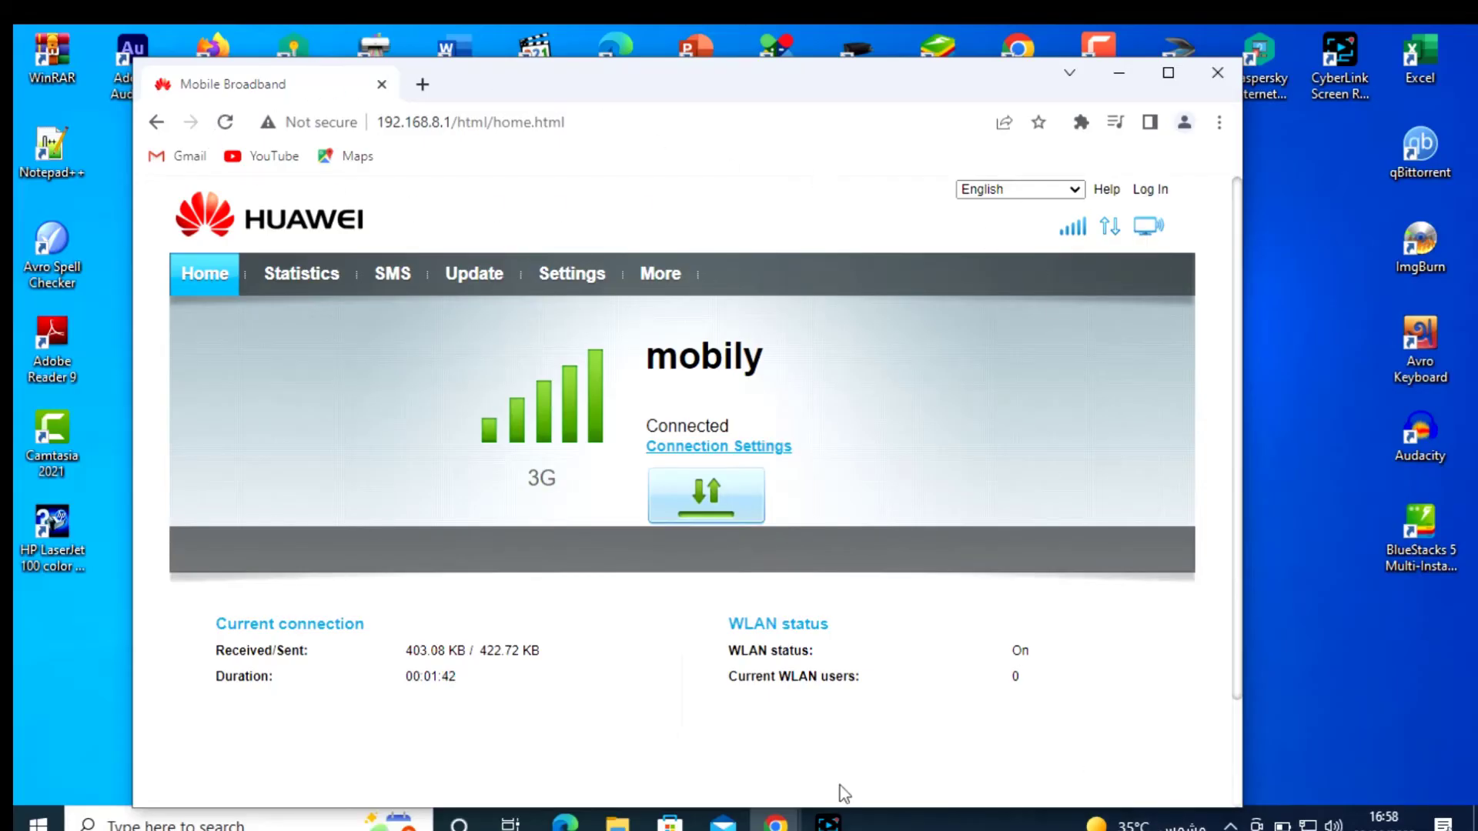